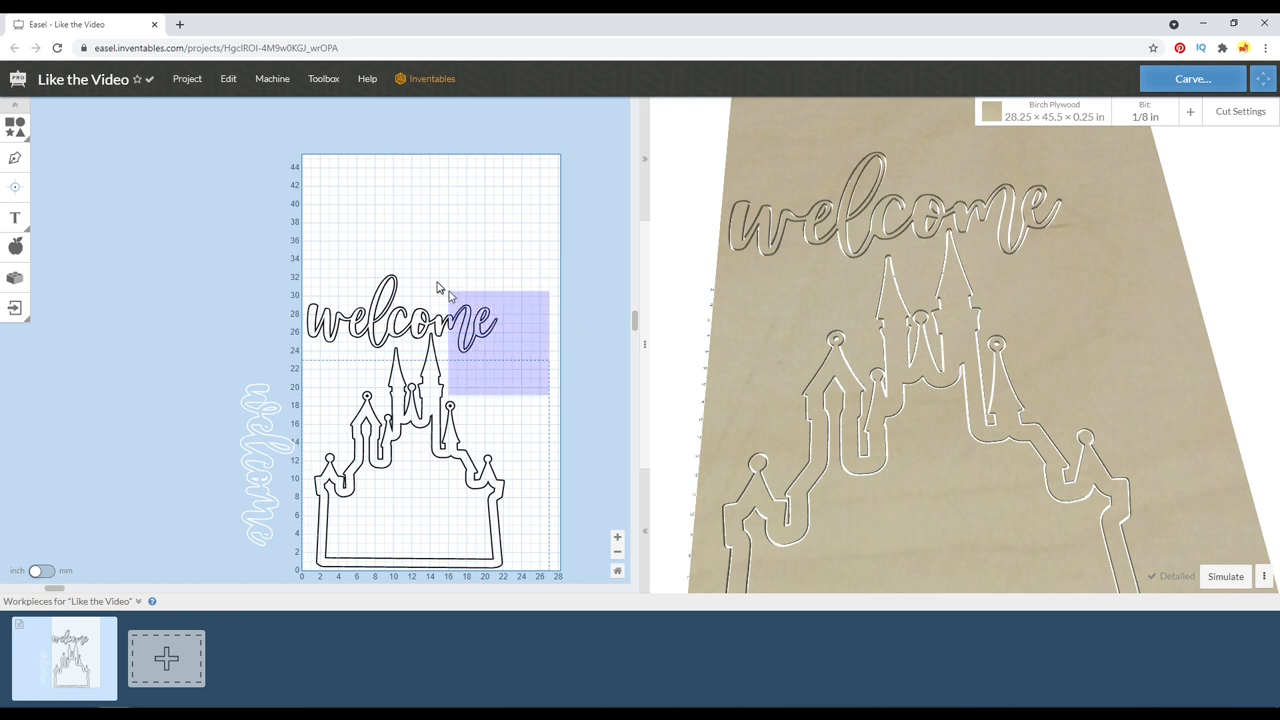
Zoom out and orbit the 3D preview to show the whole plywood board, welcome text and castle.
left_click(324, 244)
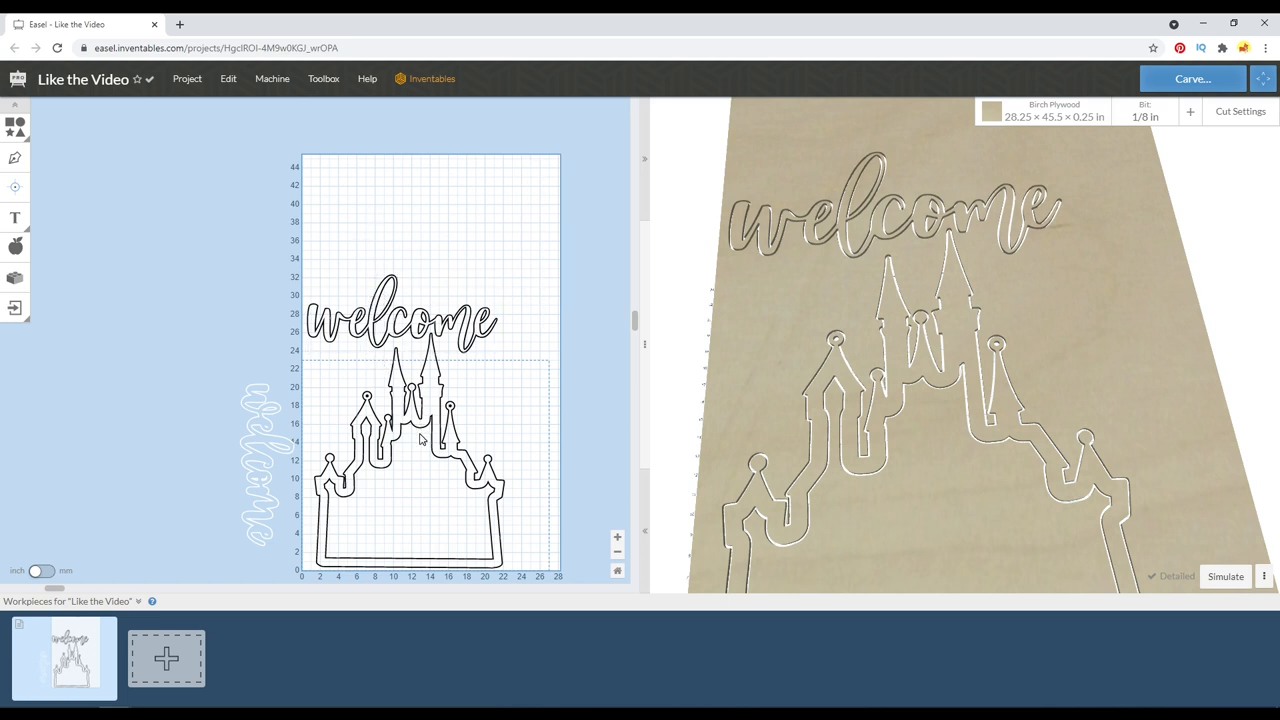
left_click(420, 435)
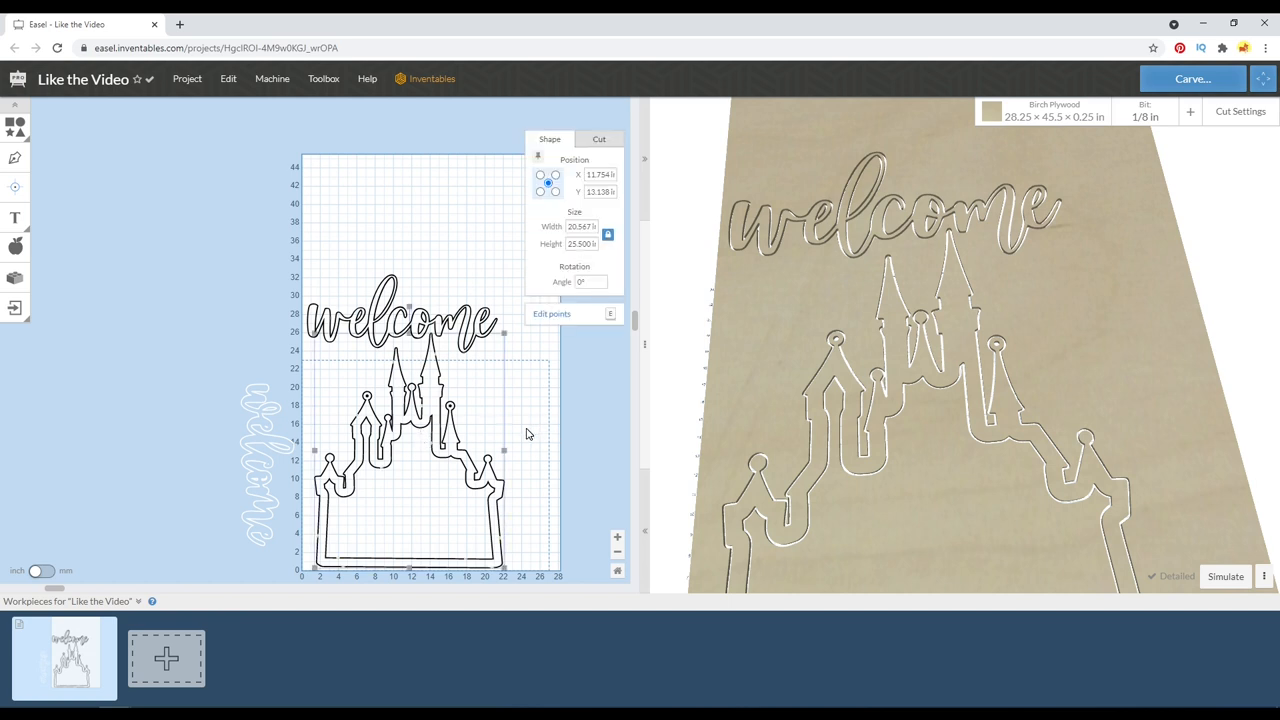
left_click(257, 304)
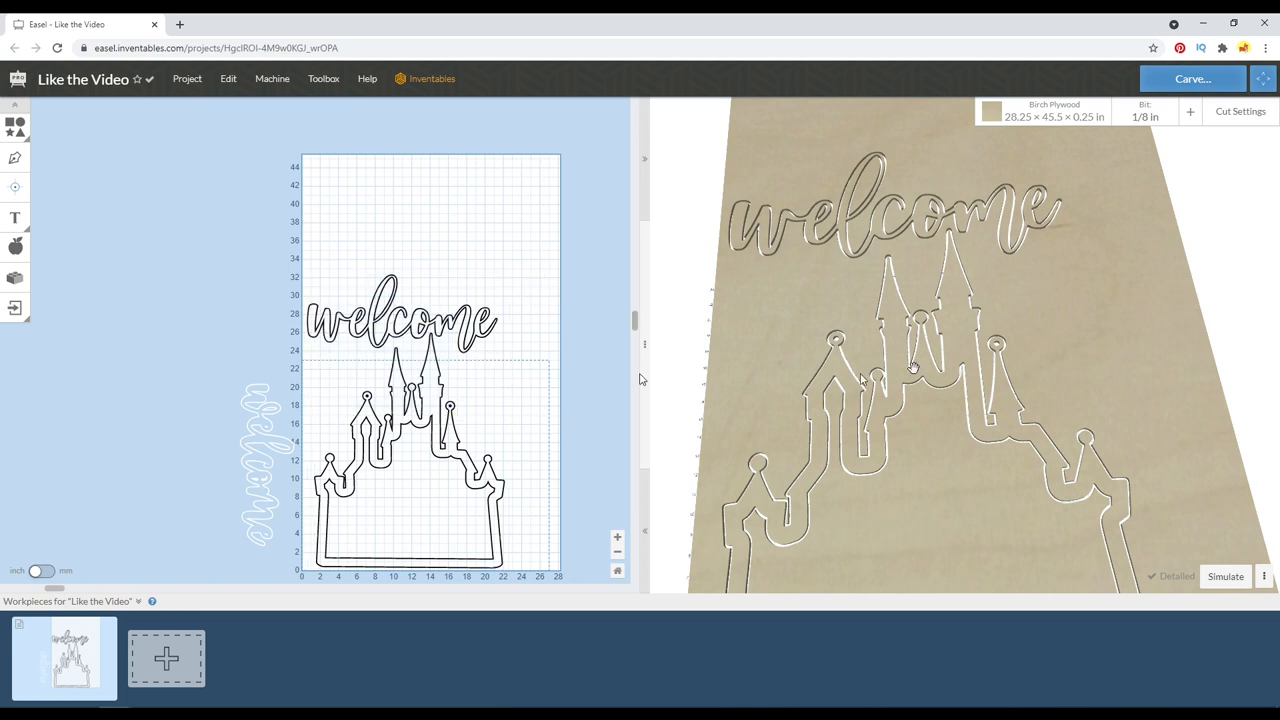
left_click_drag(912, 367, 963, 273)
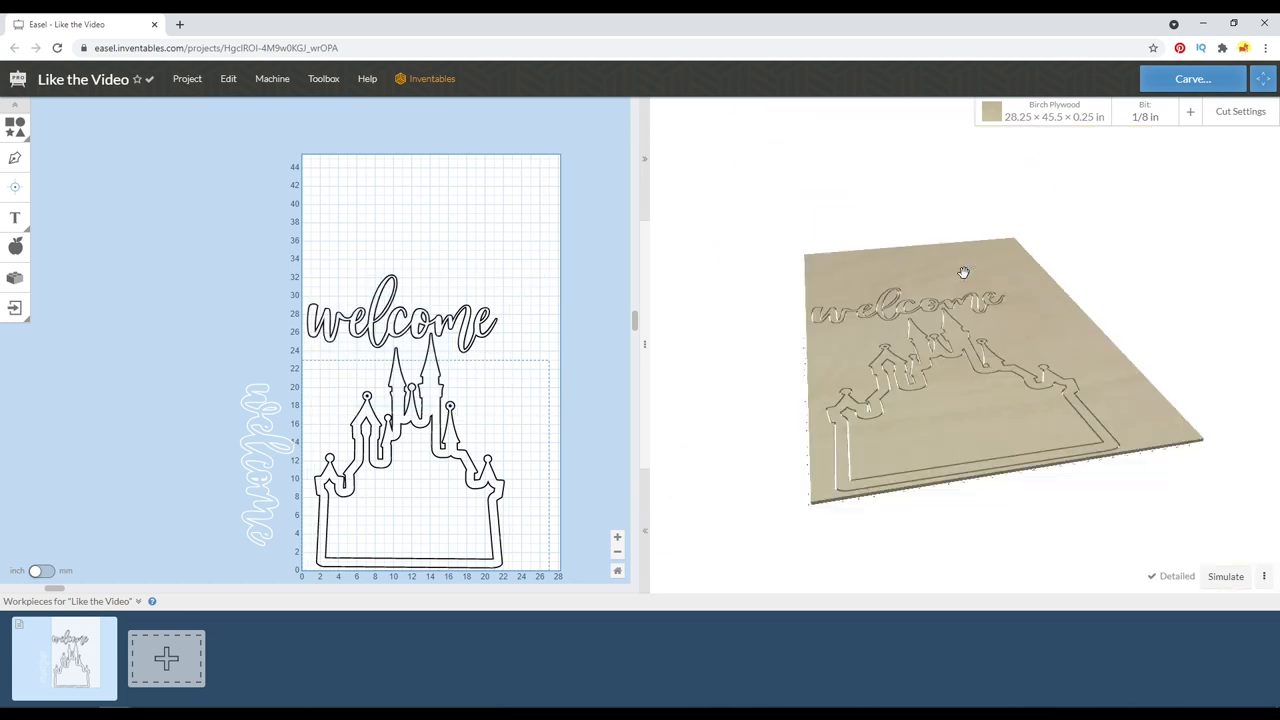
left_click_drag(963, 273, 945, 375)
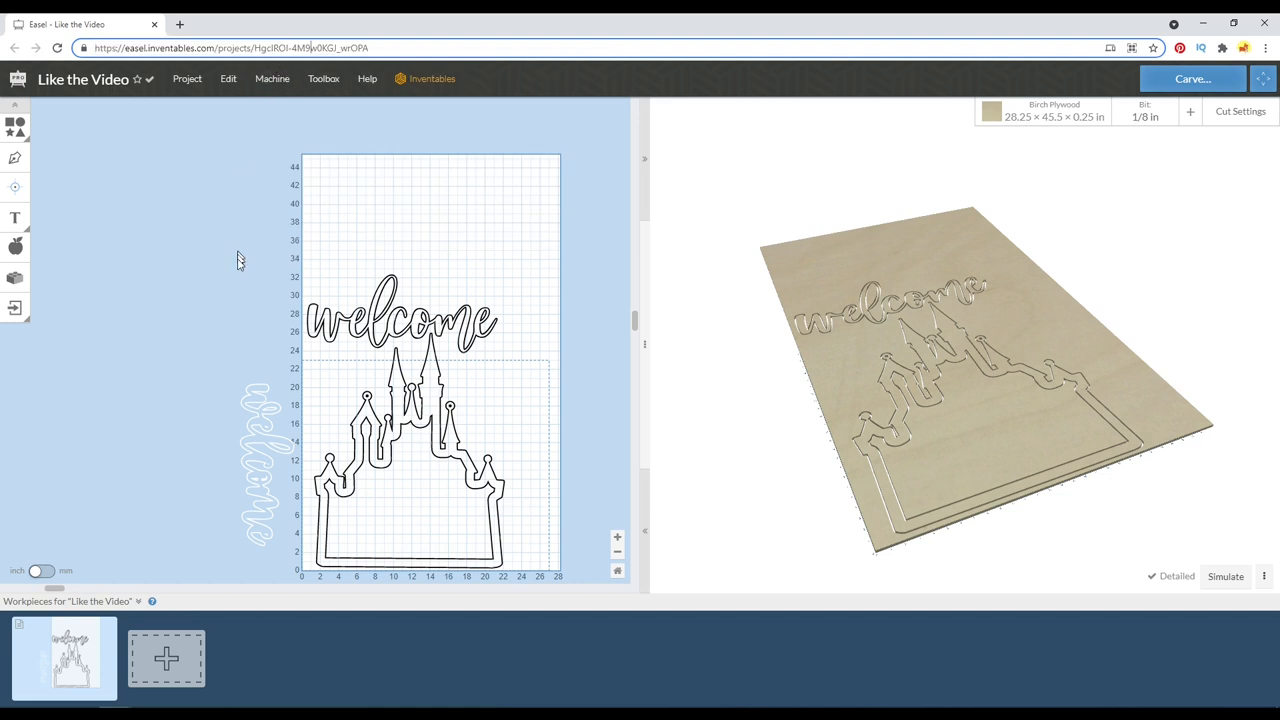
left_click(338, 24)
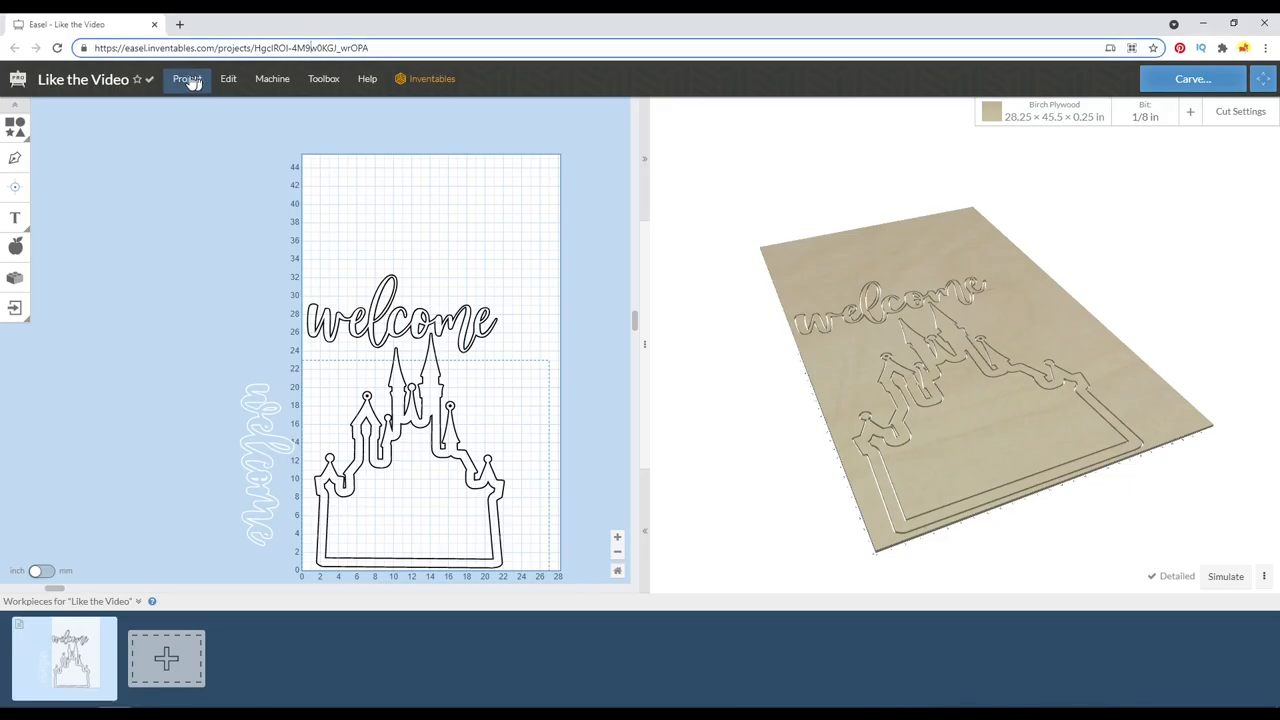
Set the project link to Unlisted, copy the share URL, and open it in a private window.
left_click(187, 79)
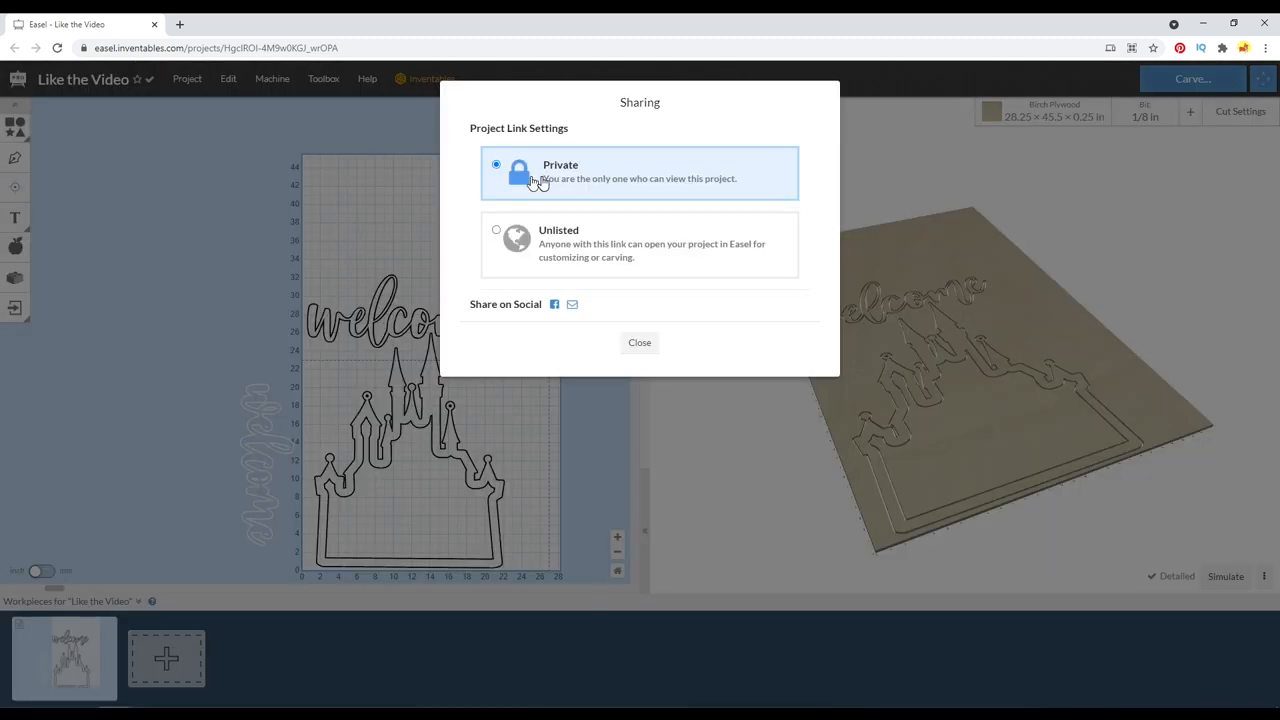
left_click(496, 230)
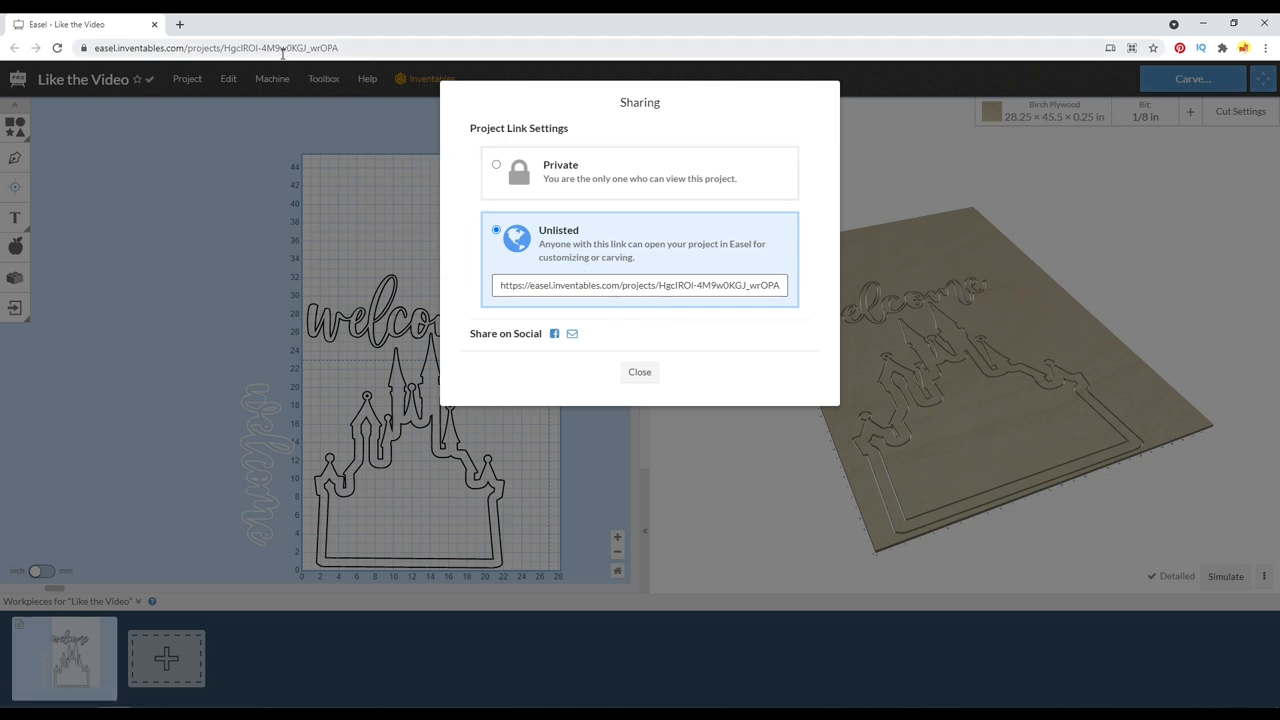
left_click(639, 285)
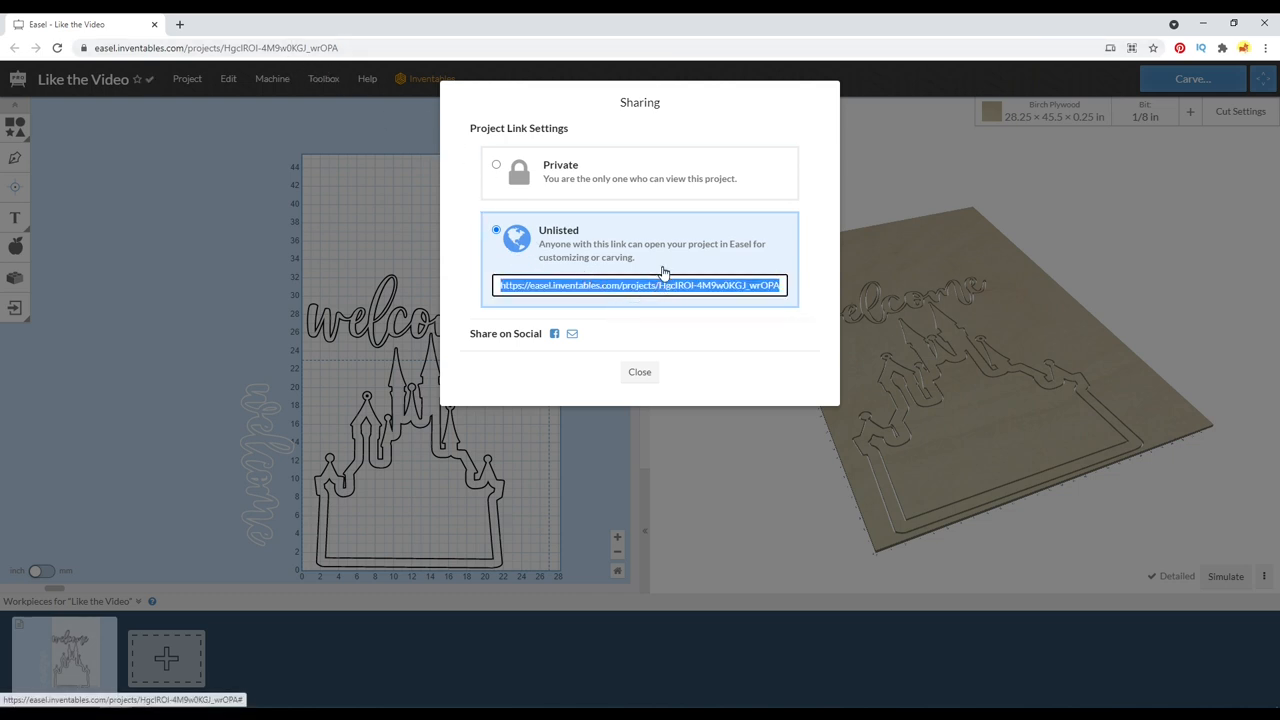
mouse_move(566, 333)
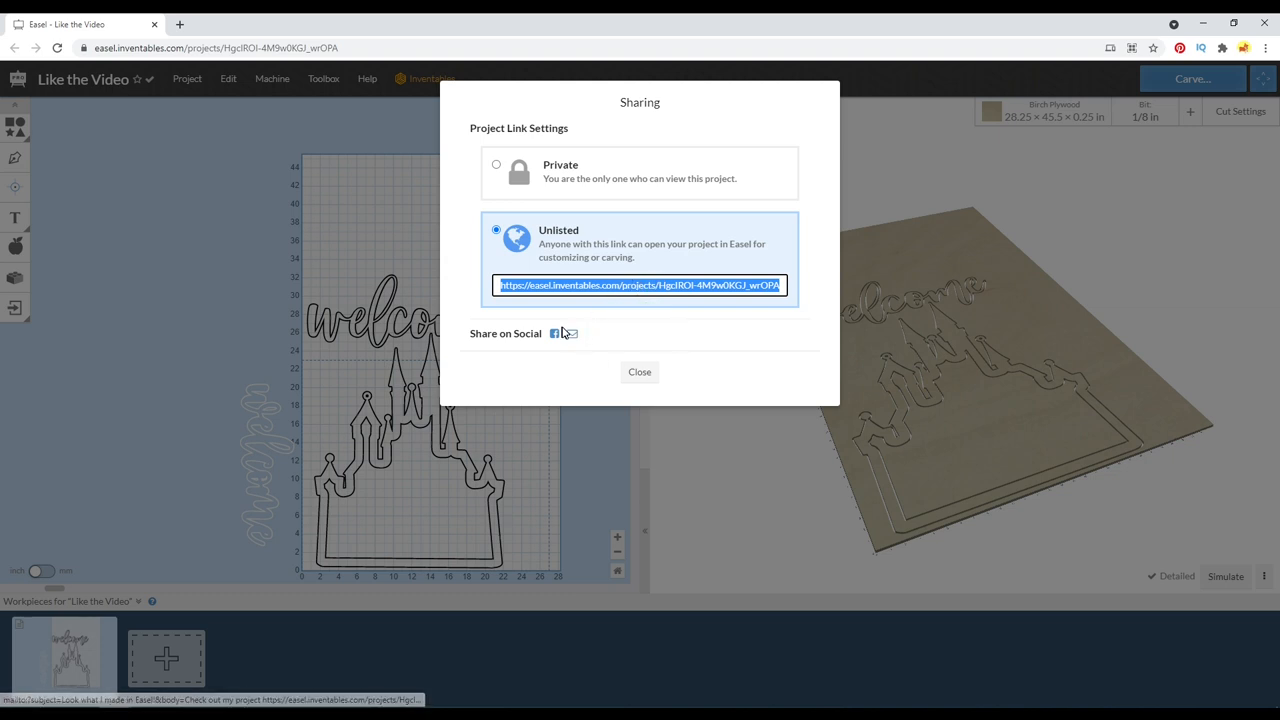
mouse_move(555, 333)
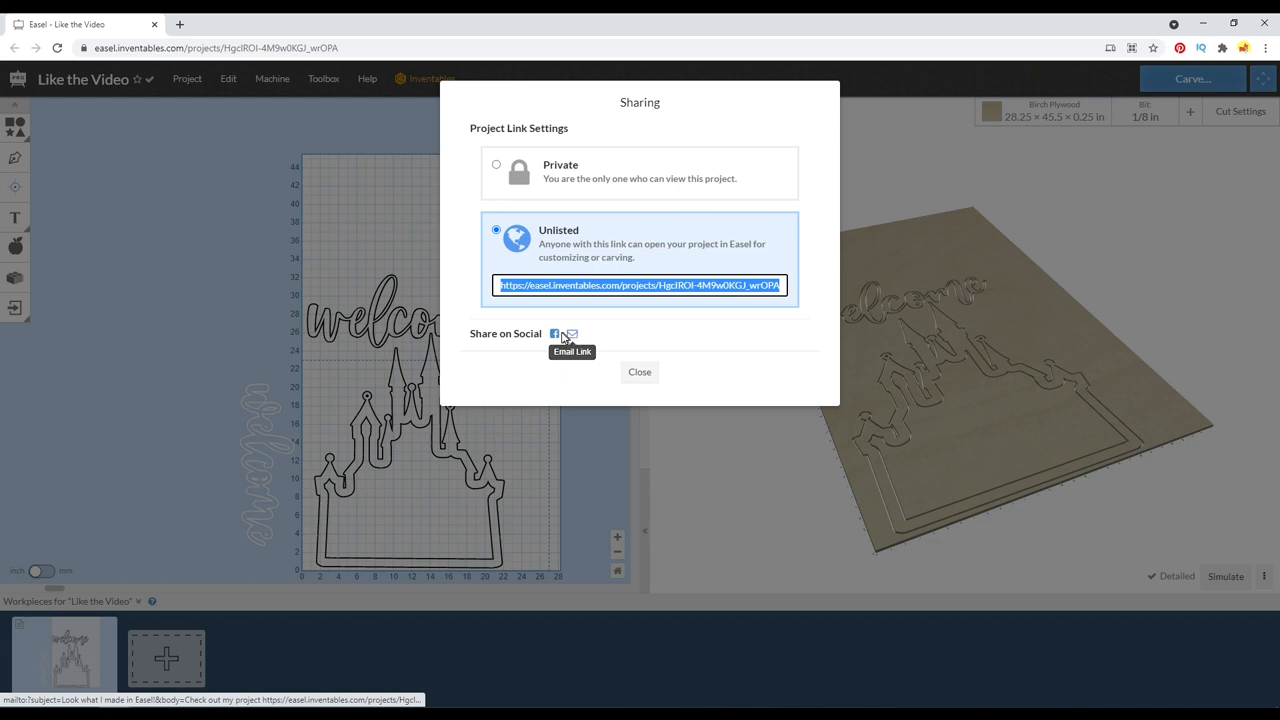
mouse_move(210, 640)
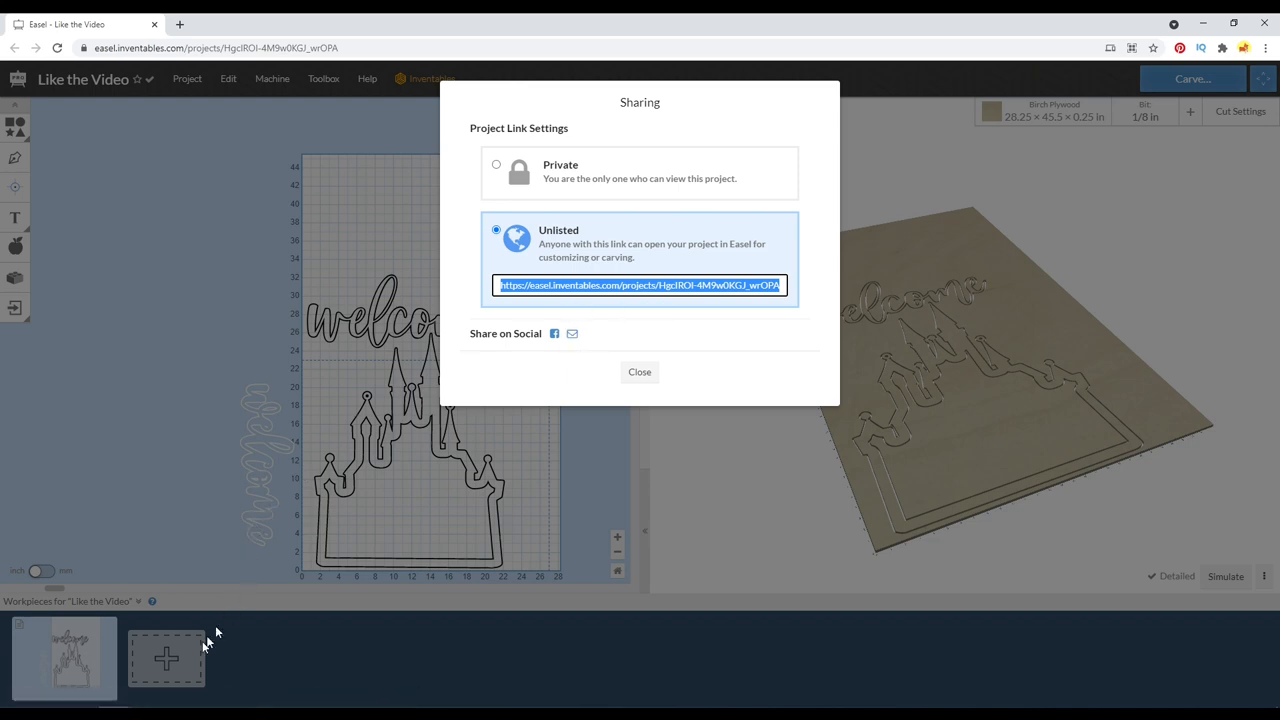
left_click(639, 372)
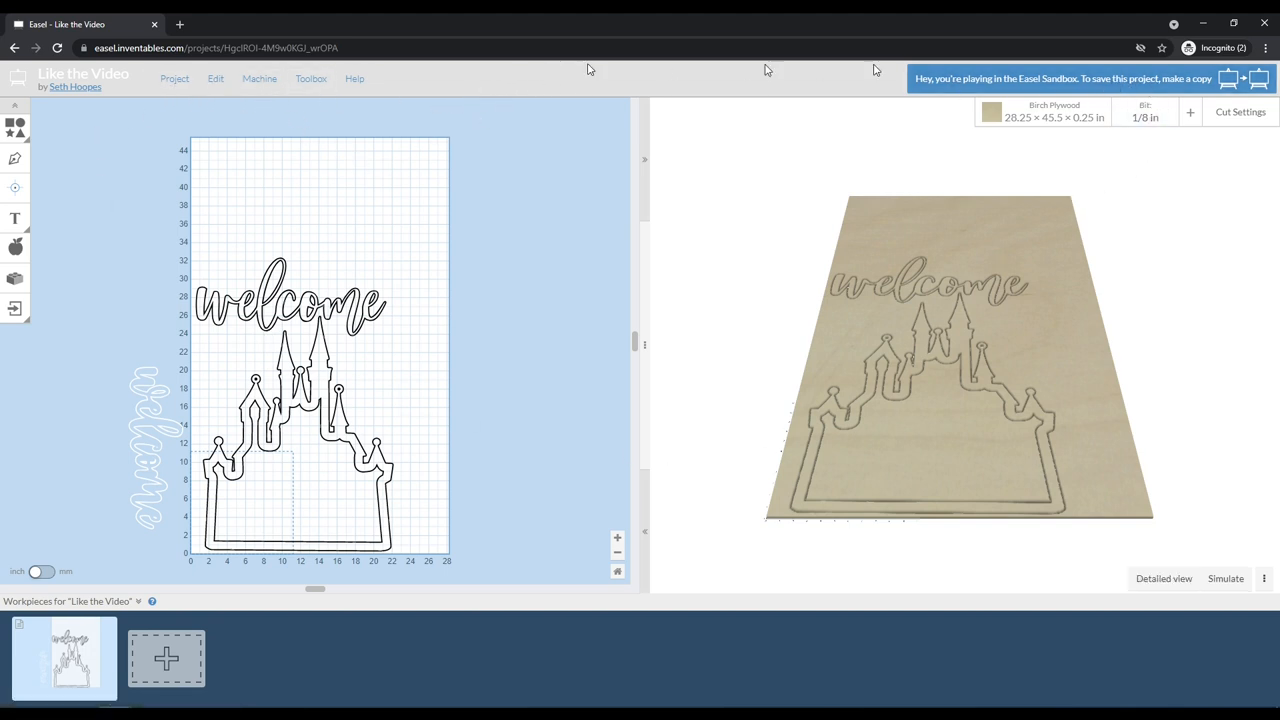
mouse_move(745, 120)
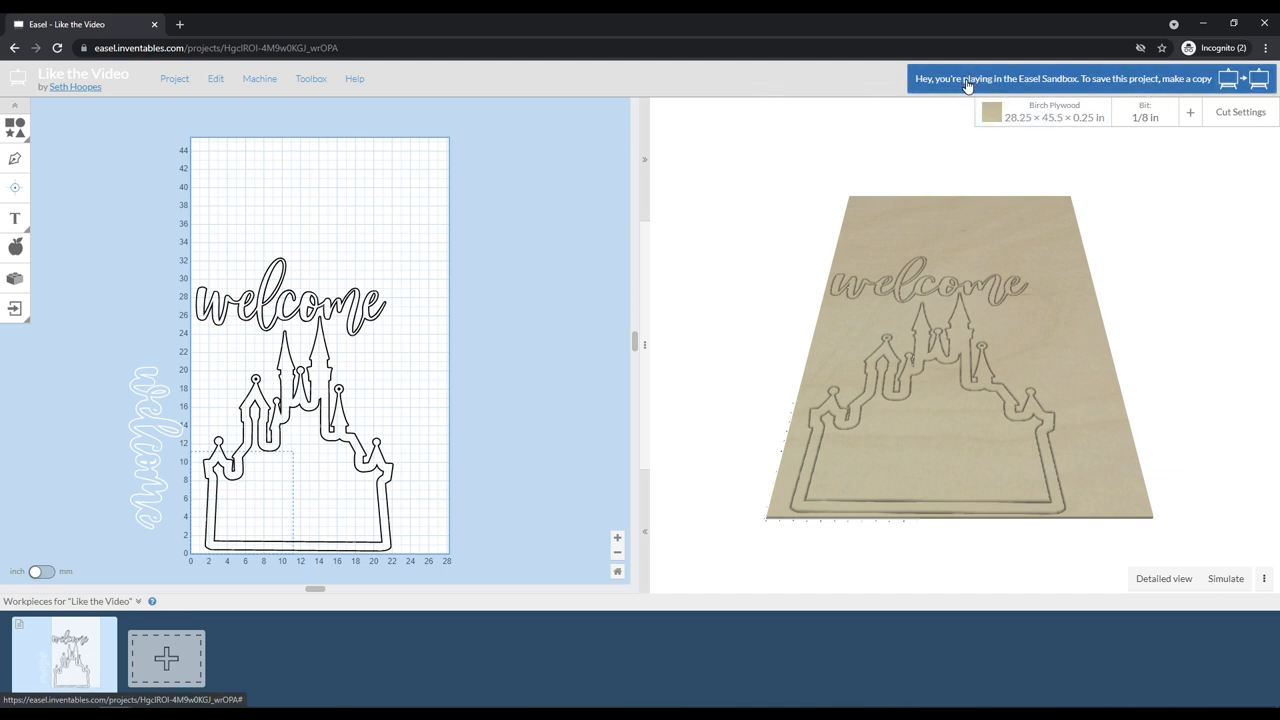
mouse_move(951, 88)
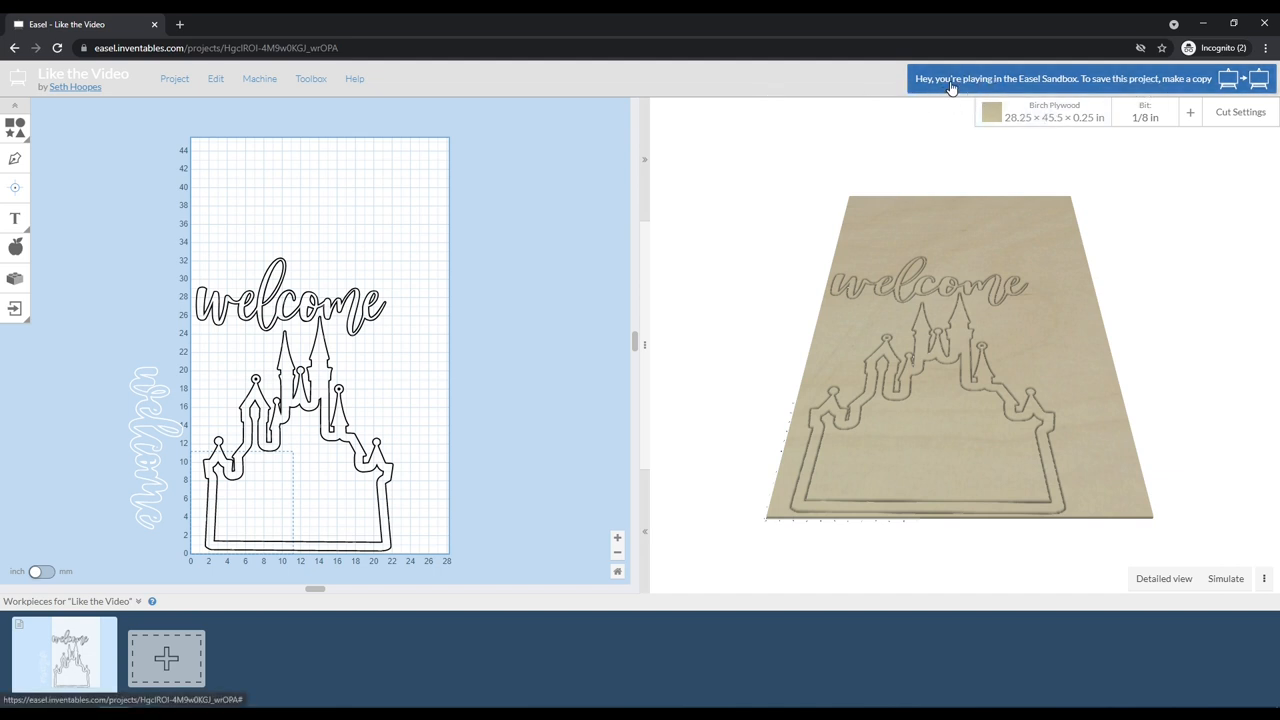
mouse_move(955, 81)
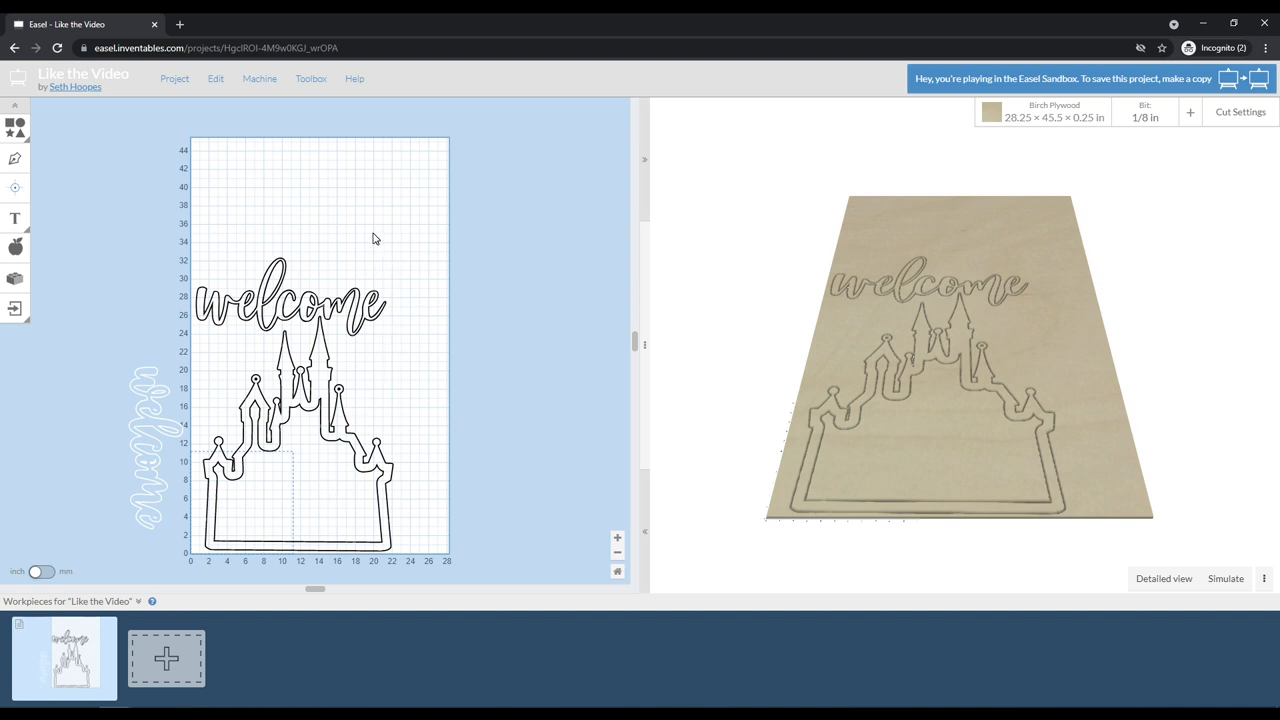
mouse_move(995, 85)
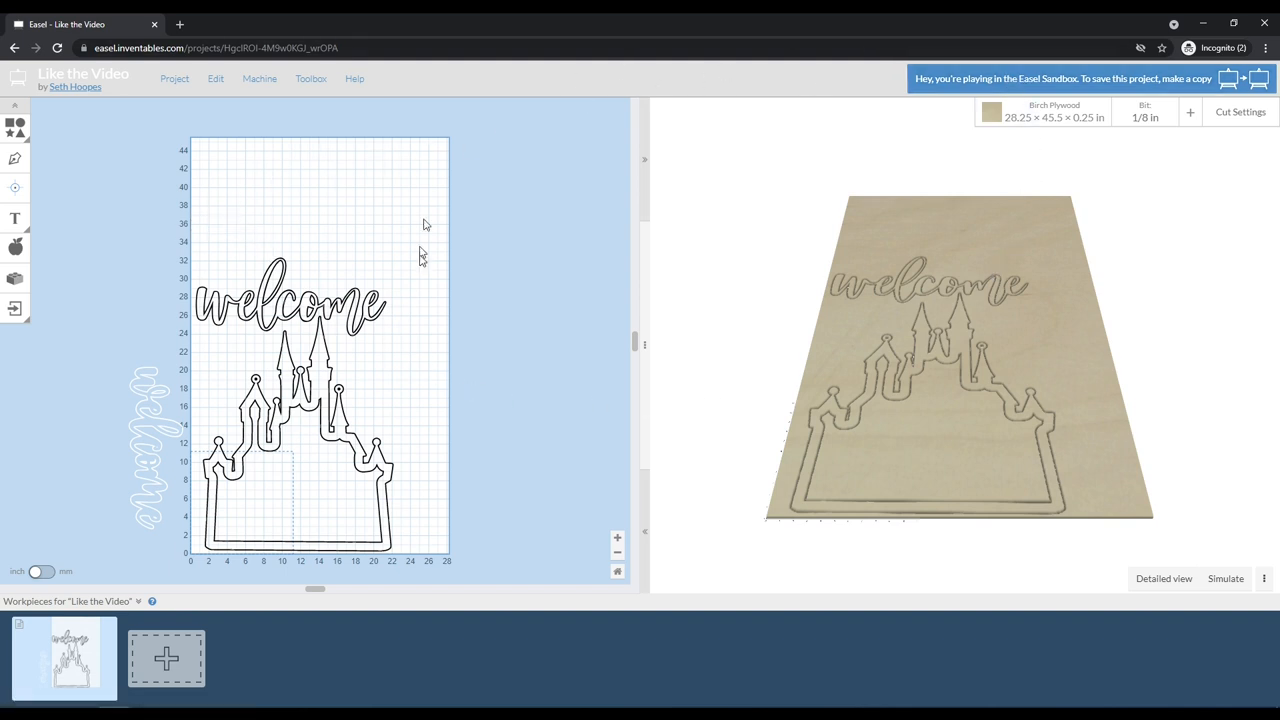
mouse_move(575, 108)
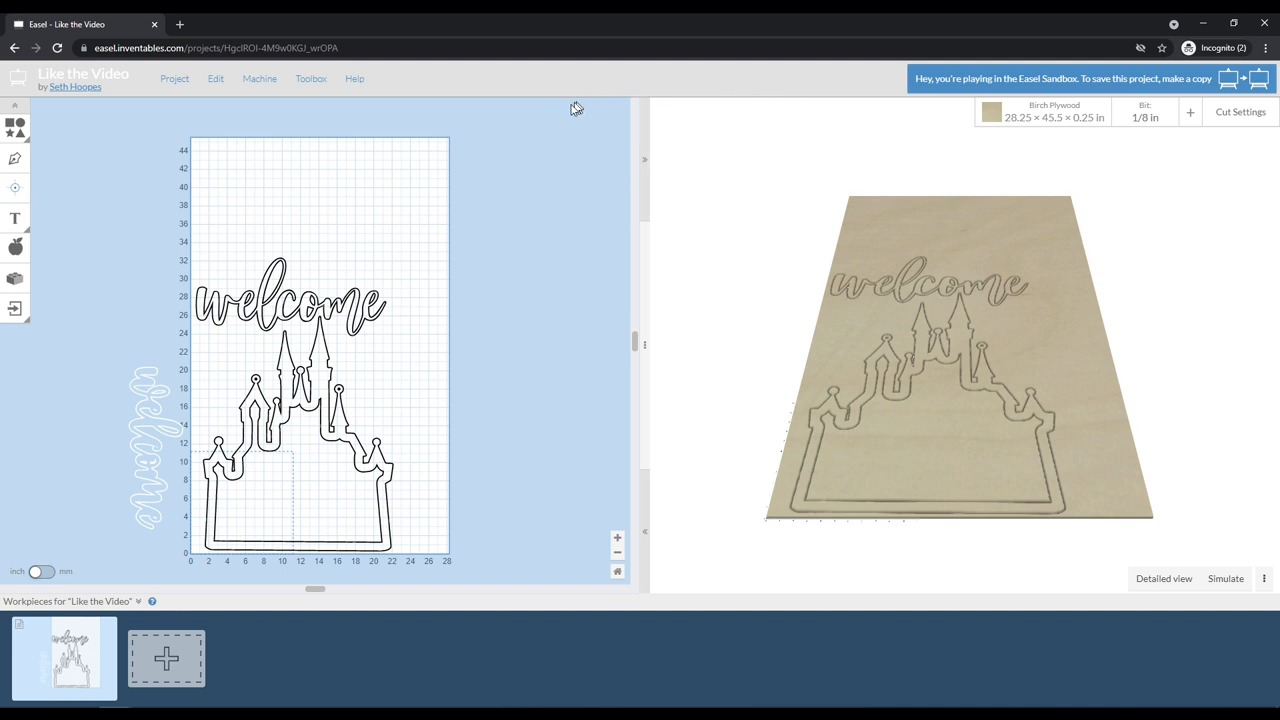
mouse_move(251, 223)
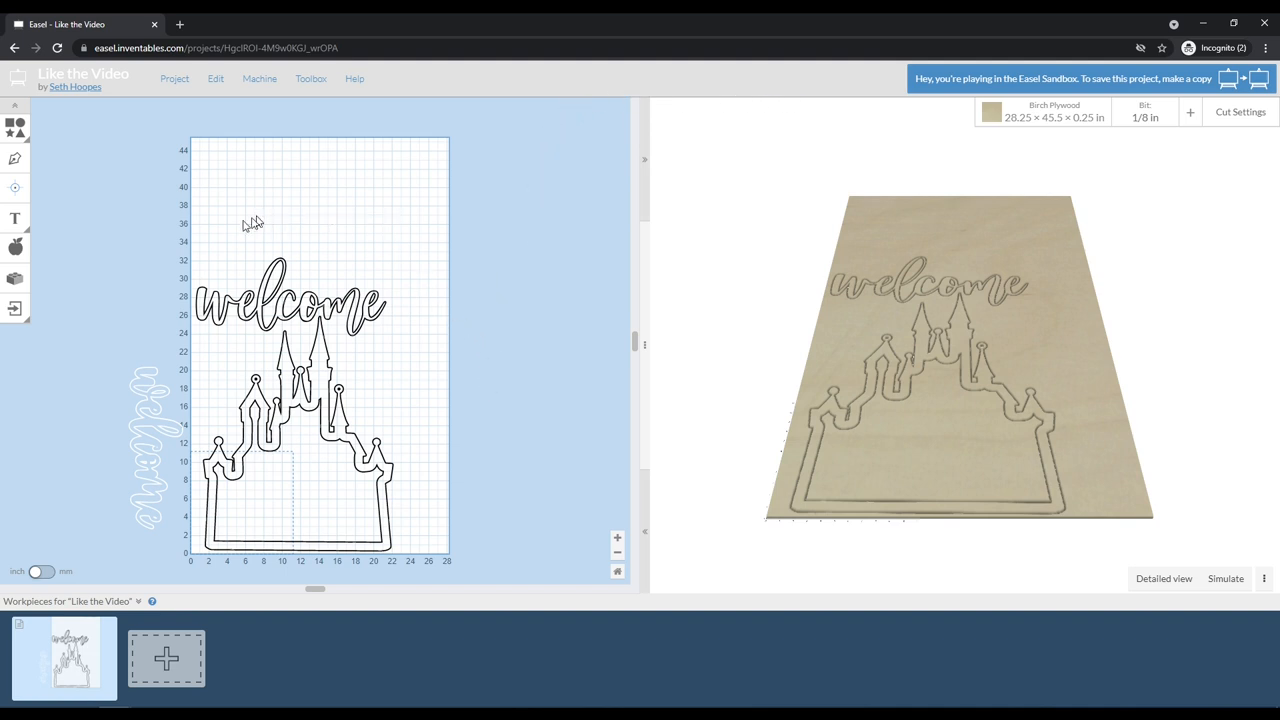
mouse_move(240, 218)
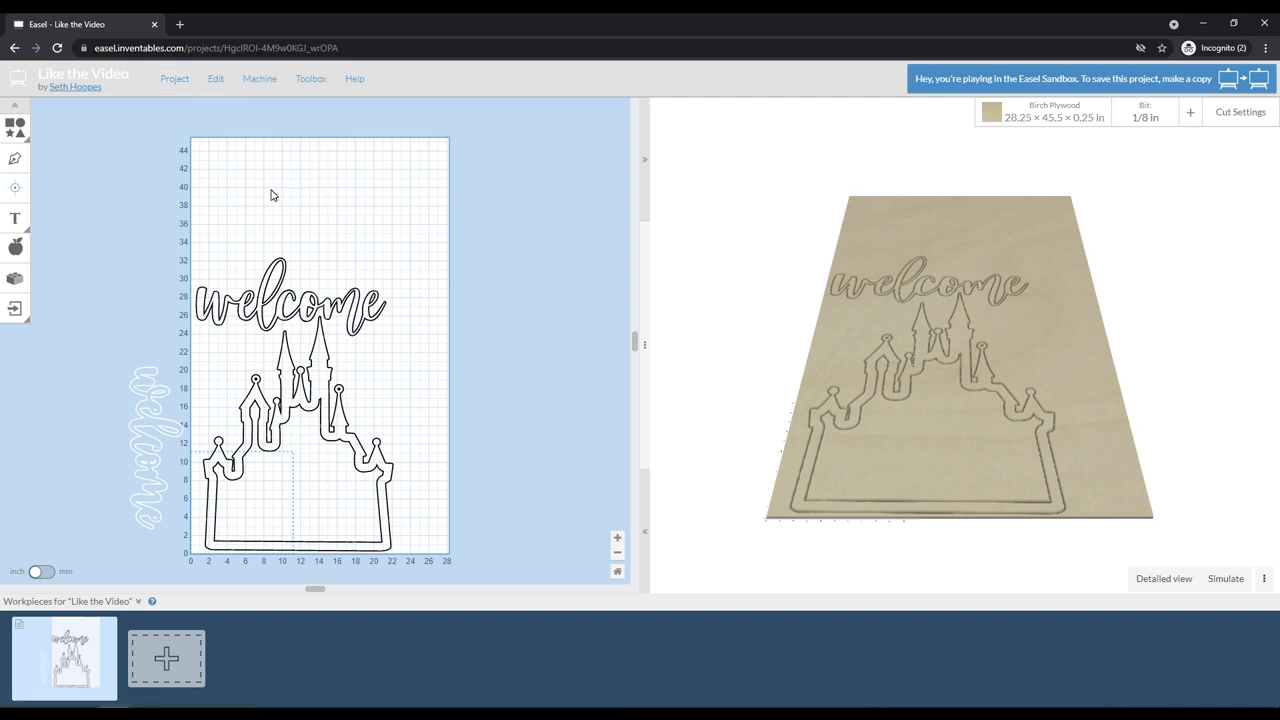
mouse_move(275, 202)
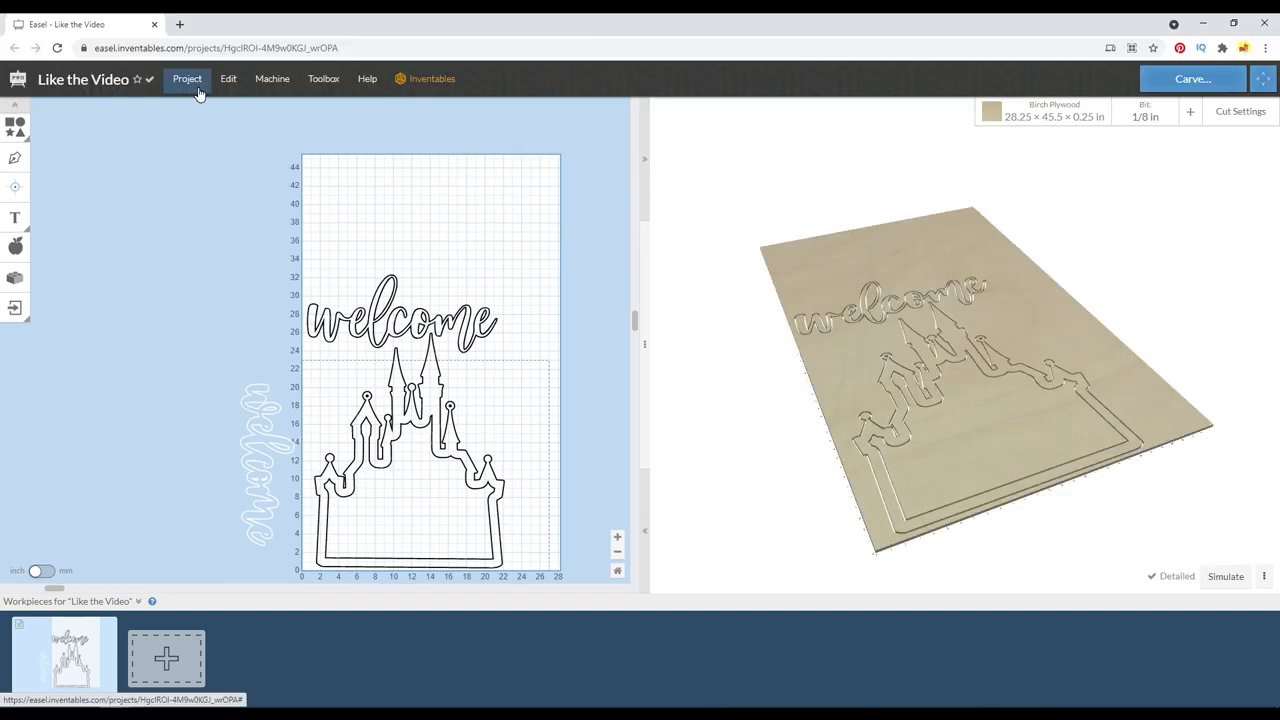
left_click(187, 79)
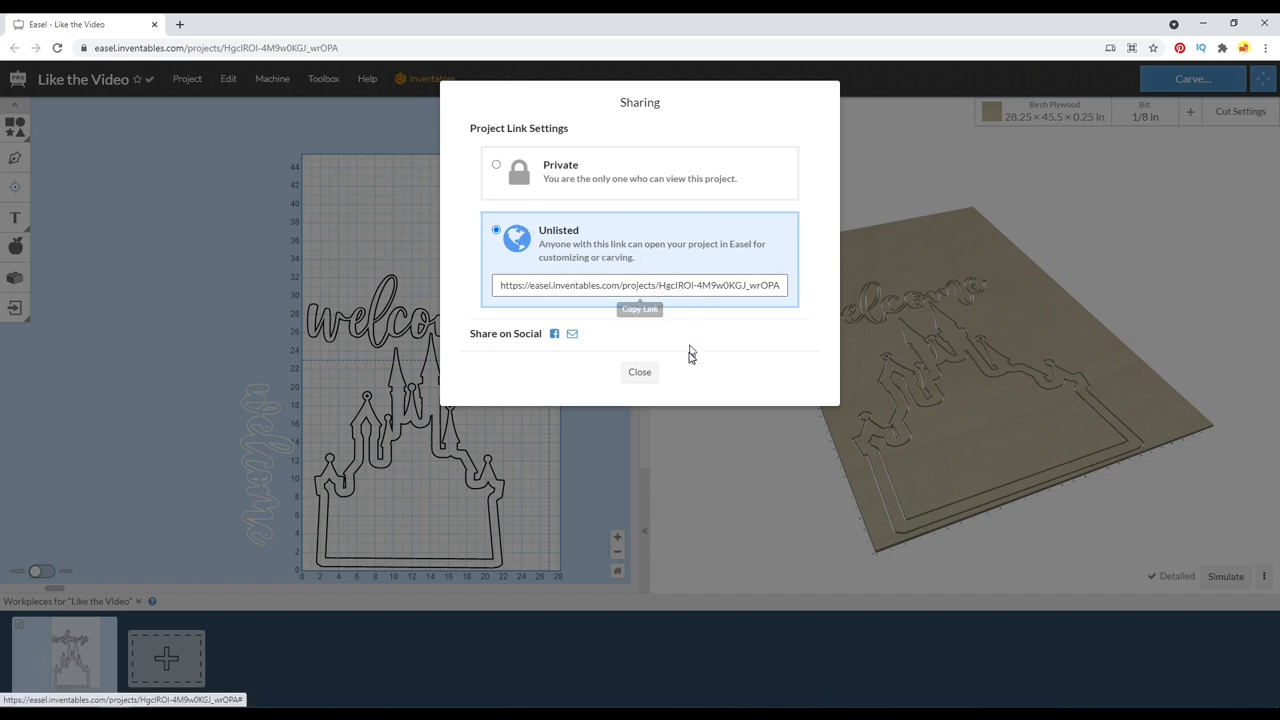
left_click(639, 371)
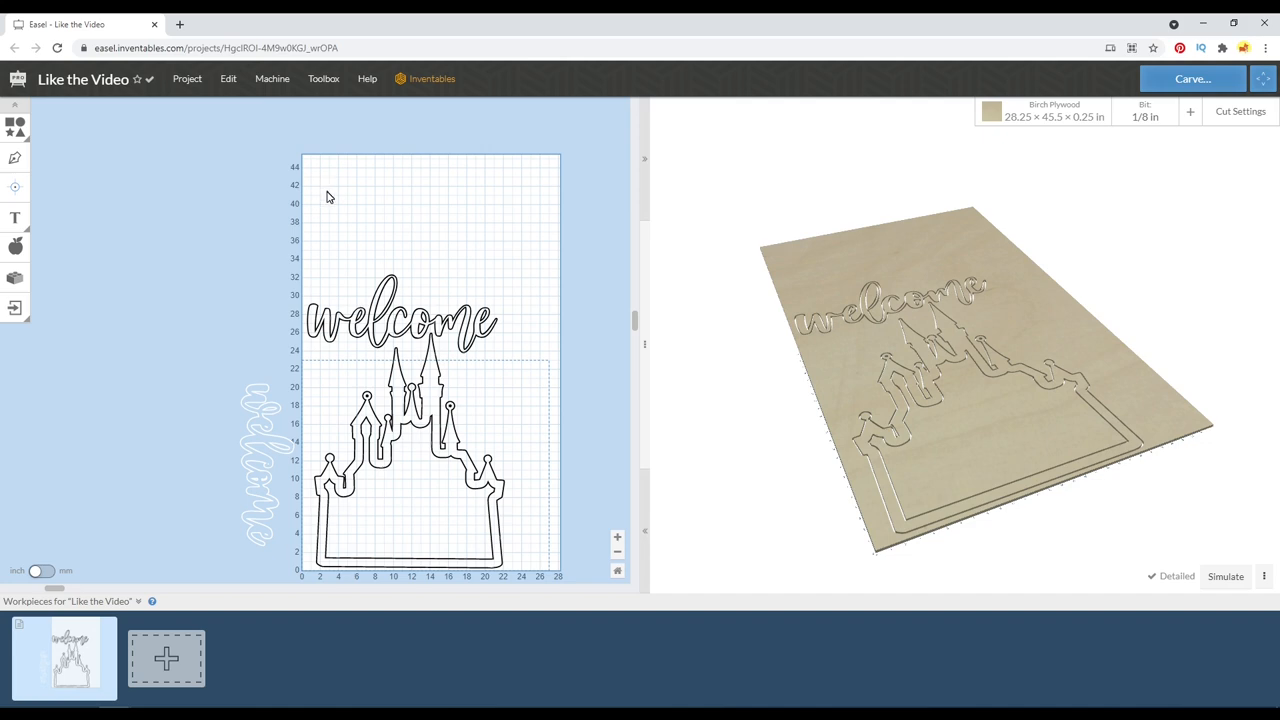
left_click(187, 79)
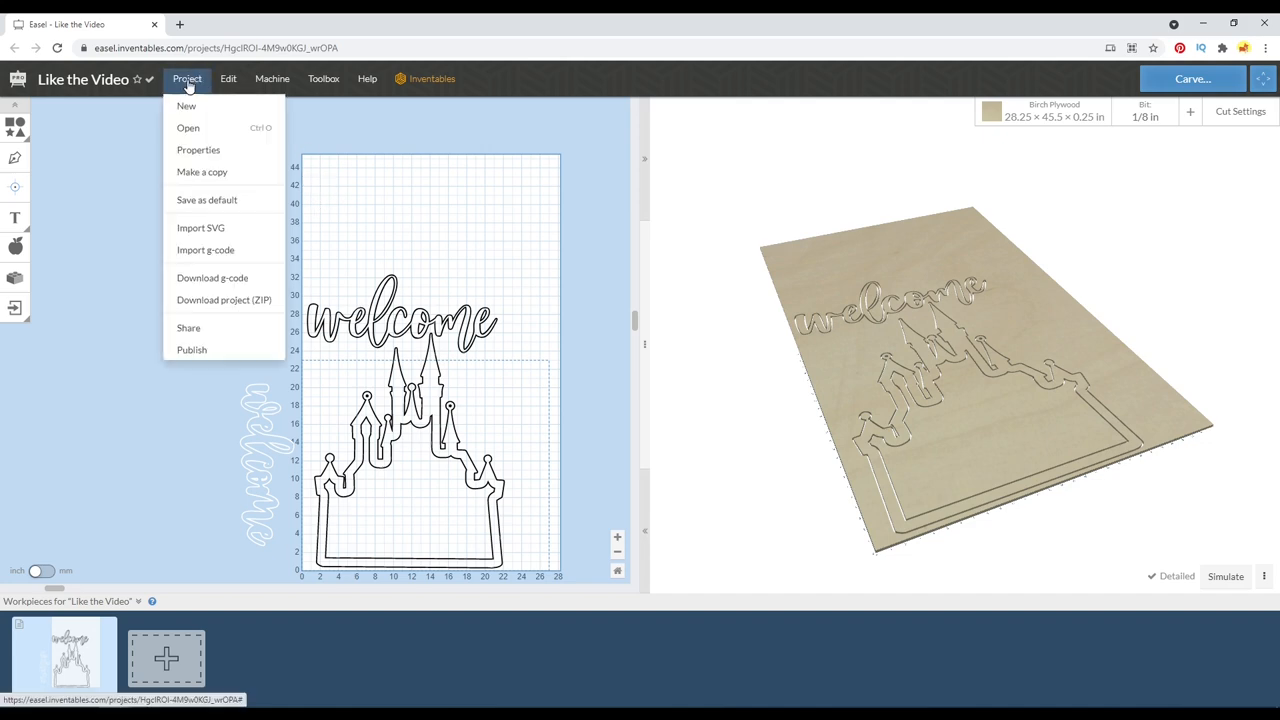
Start publishing the project and set its title to 'Welcome Sign with Castle'.
left_click(191, 349)
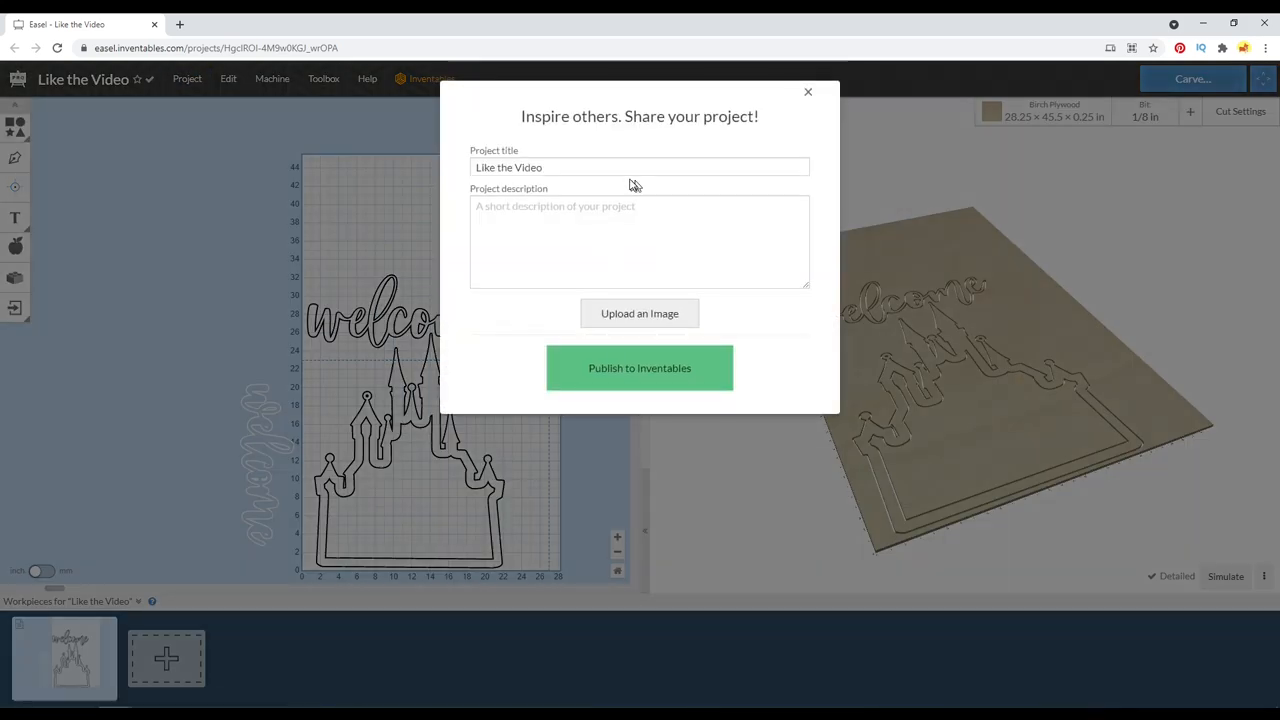
left_click(639, 167)
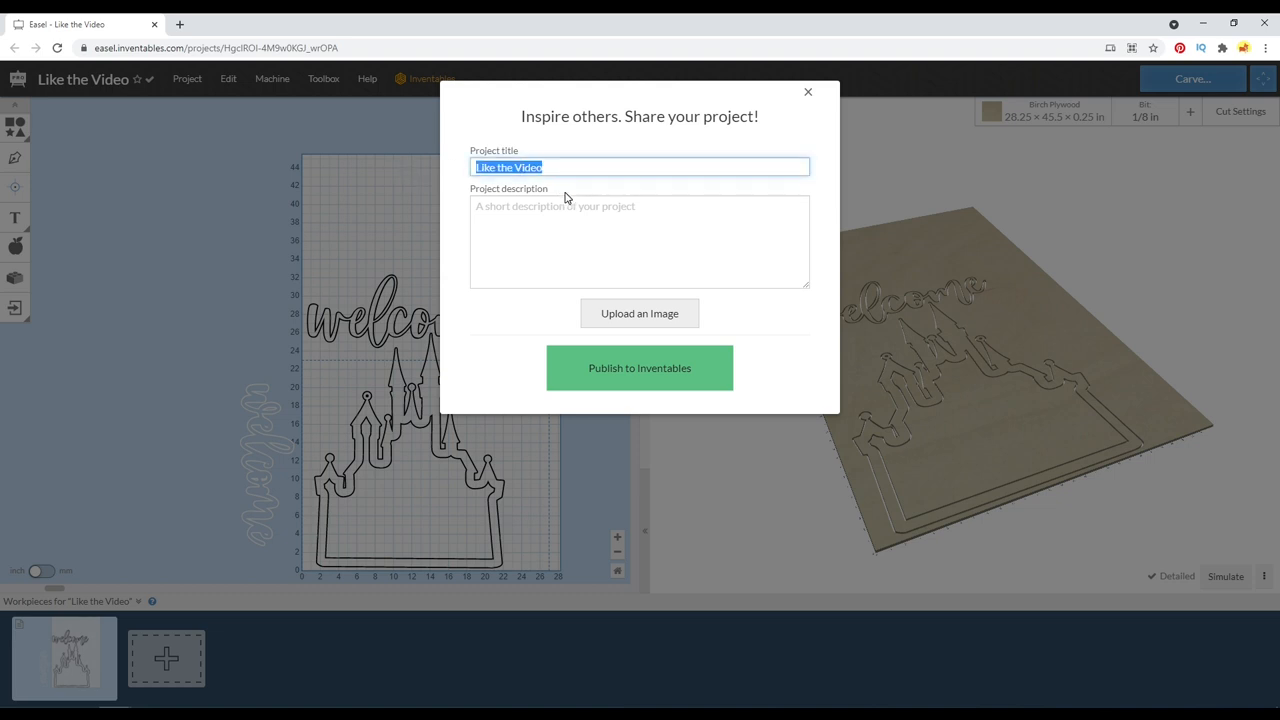
mouse_move(88, 91)
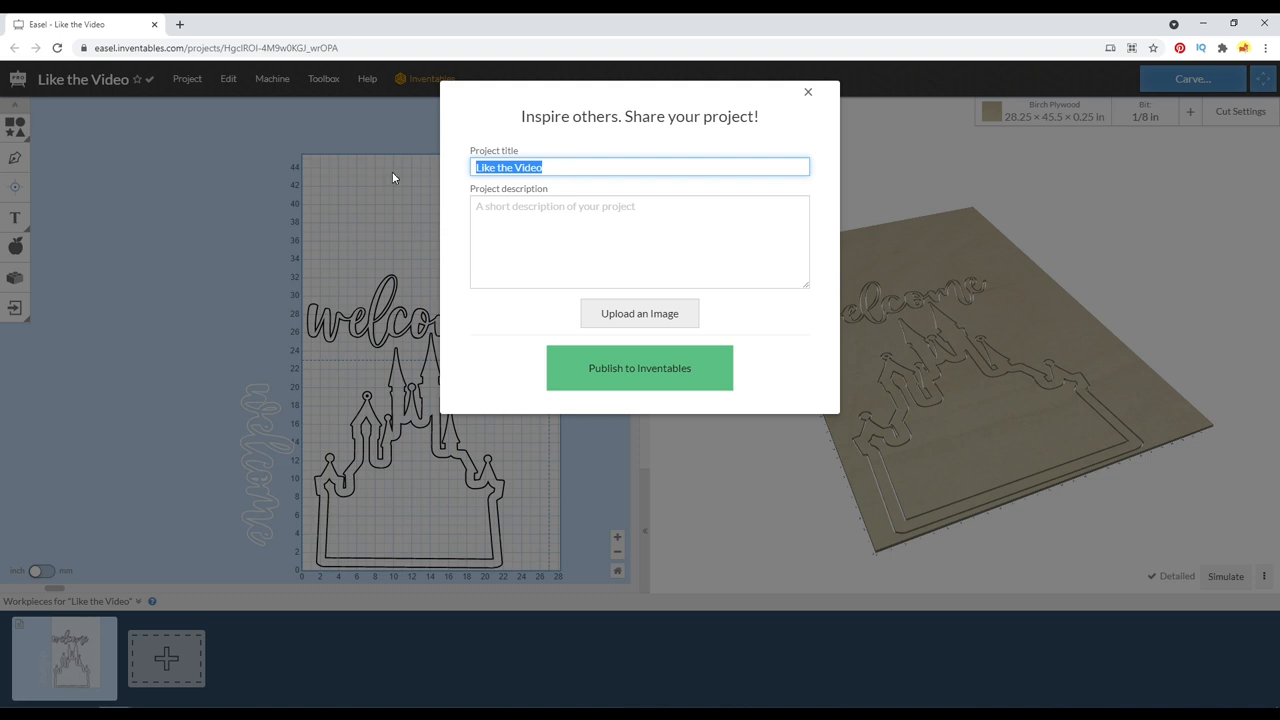
type("Wel")
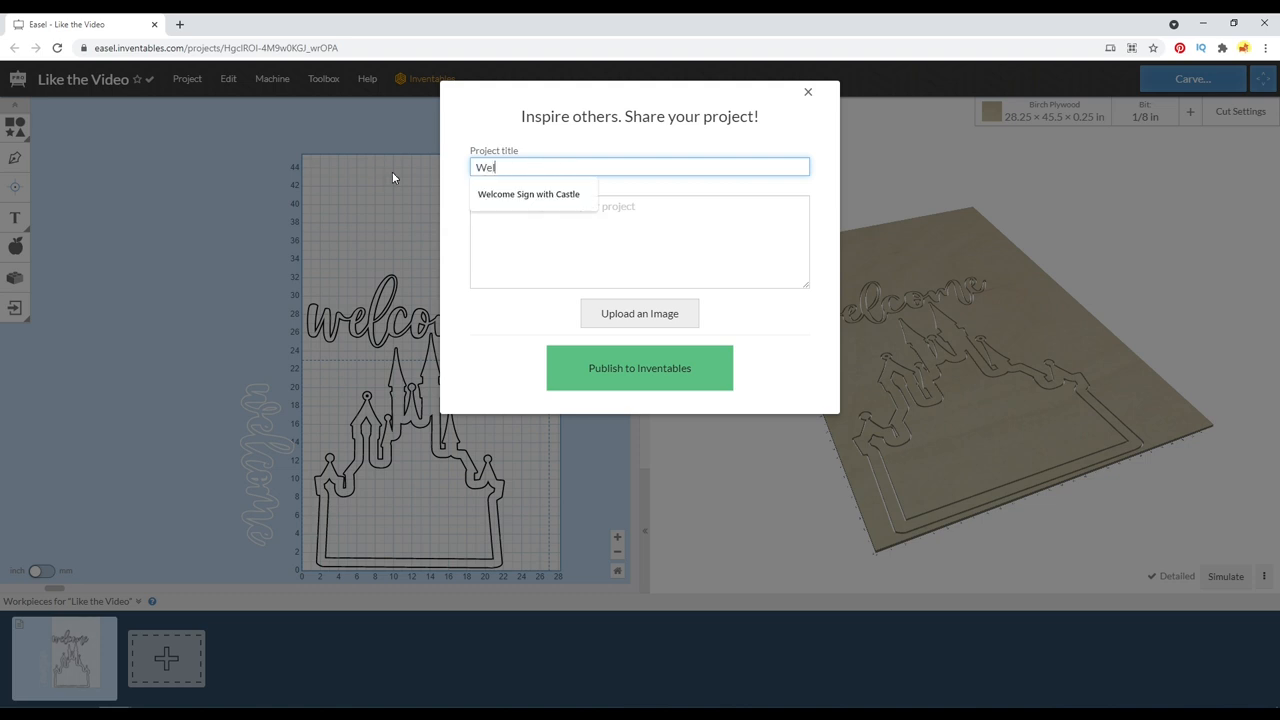
left_click(528, 194)
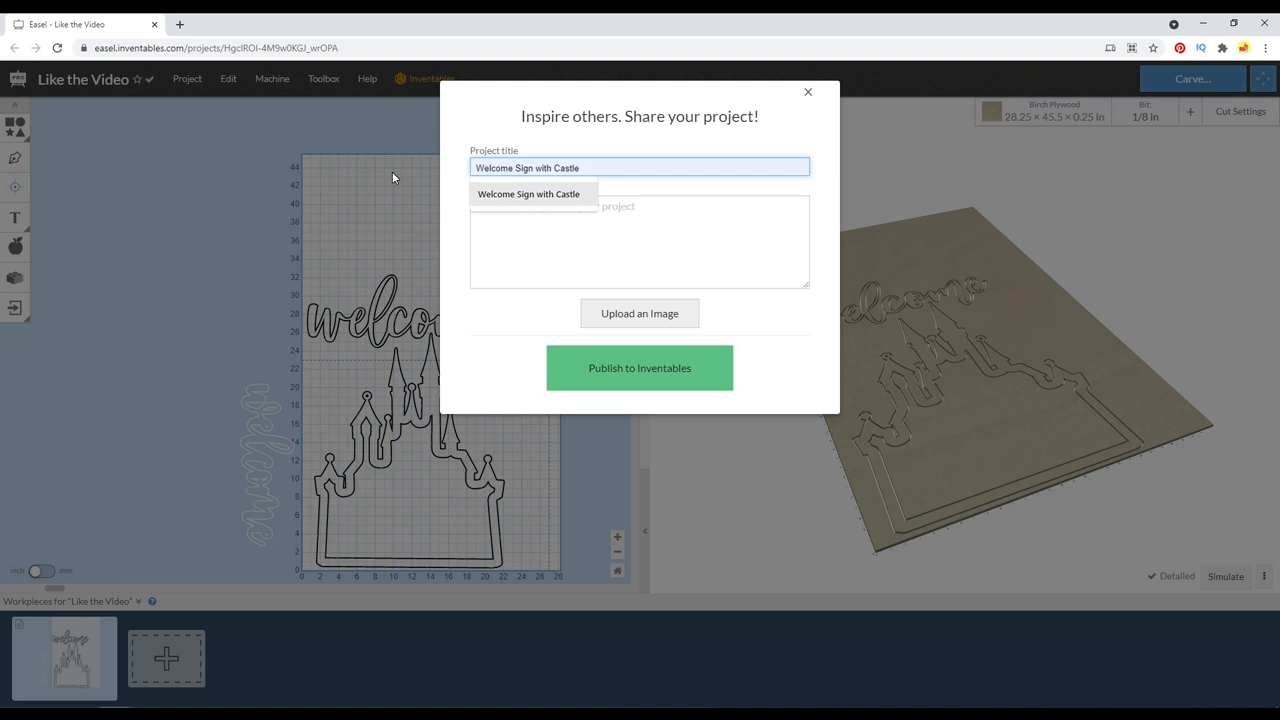
Enter the project description 'Castle Front Door Hanger.'.
left_click(639, 240)
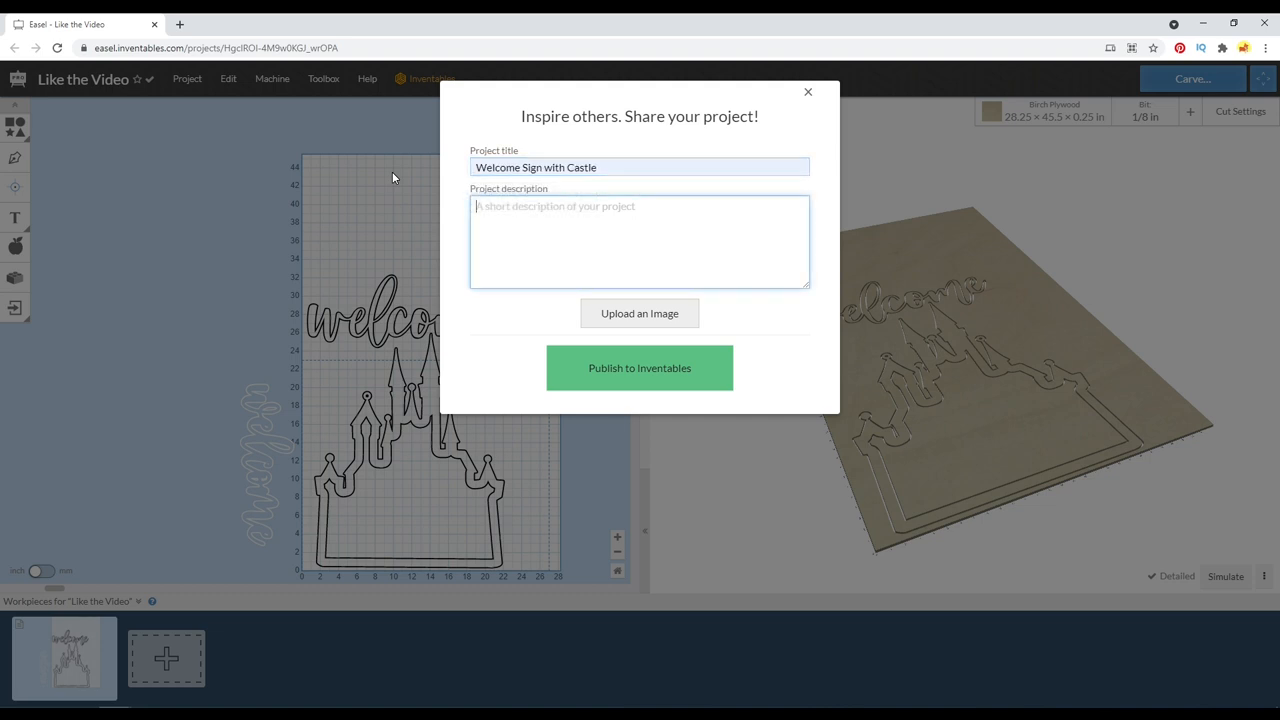
type("Castle Door H")
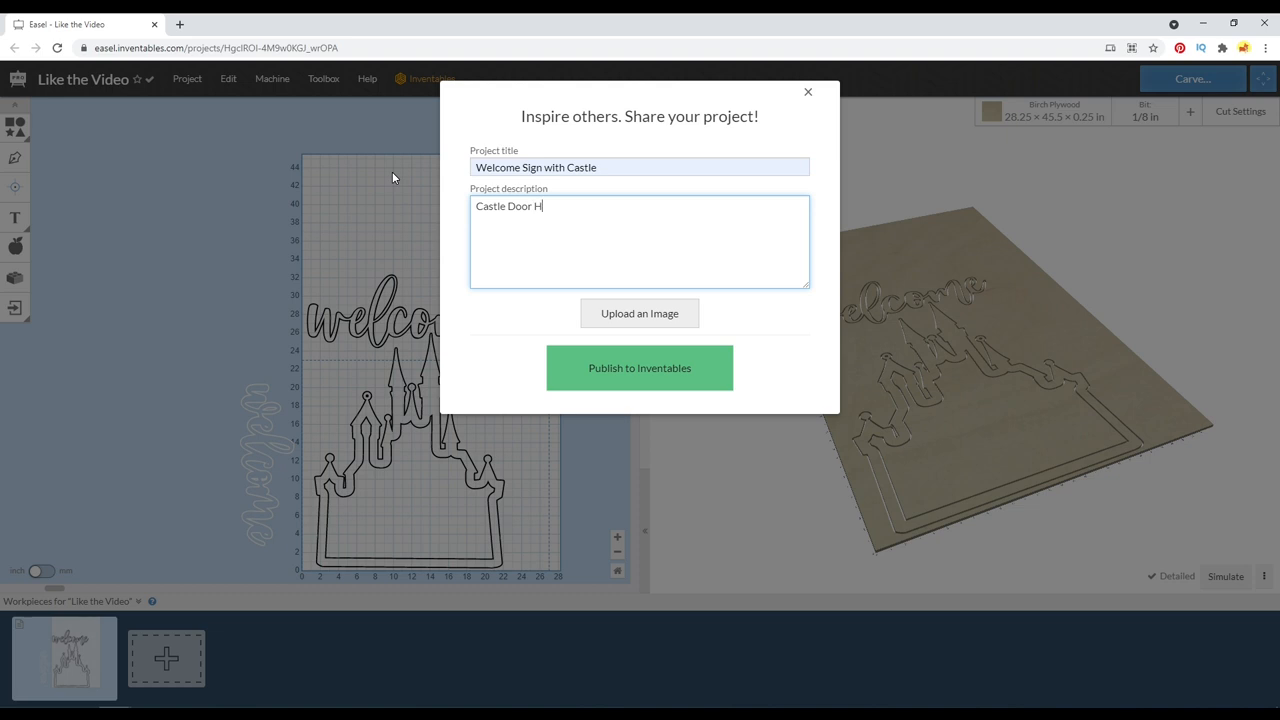
type("anger")
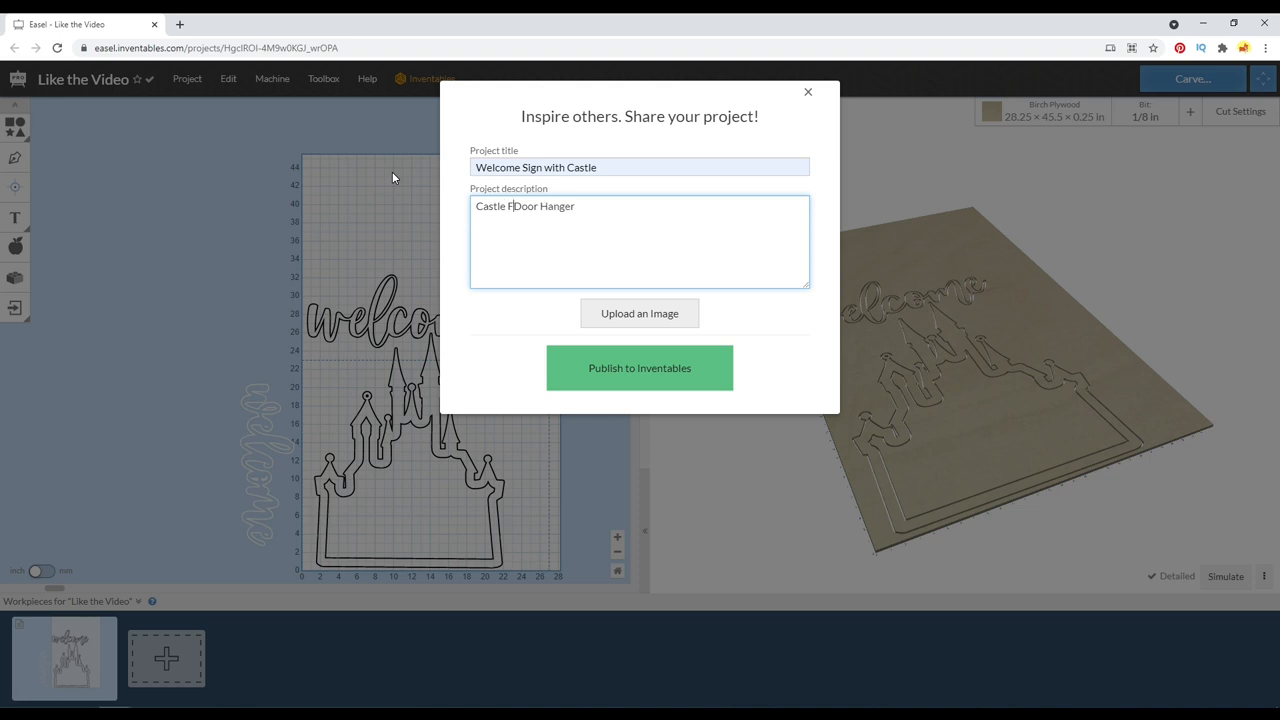
type("ont")
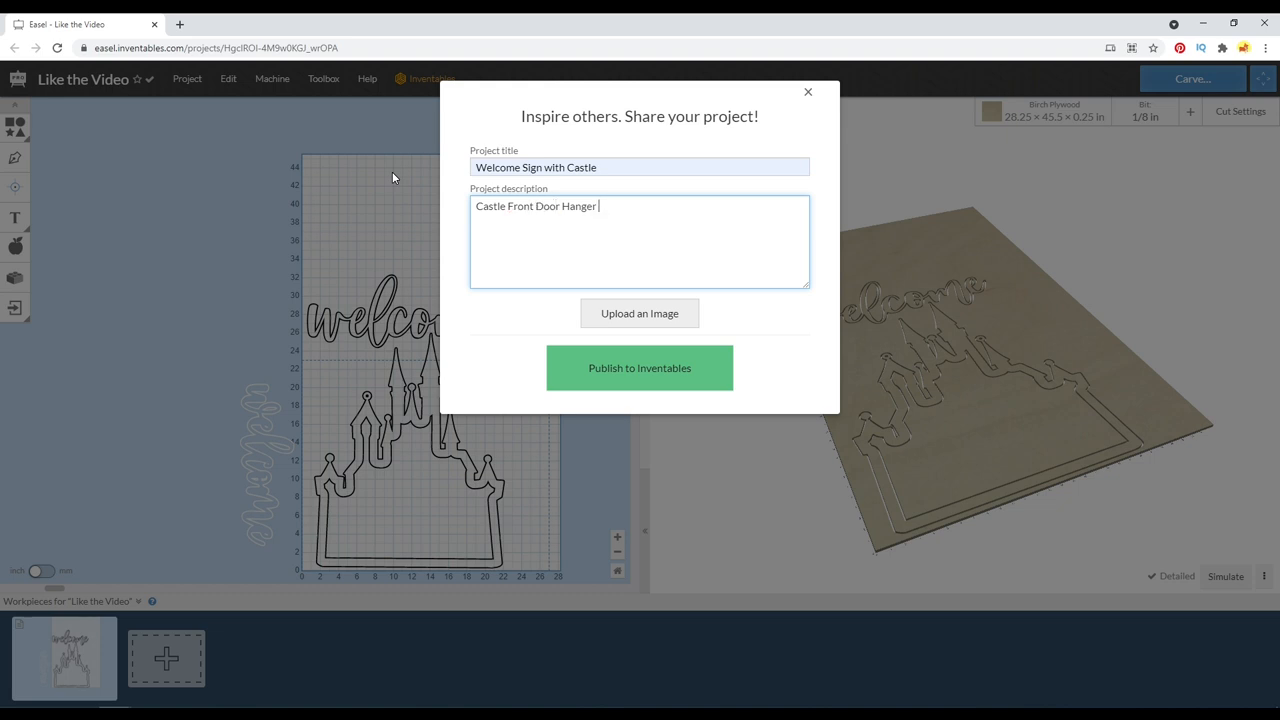
type(".")
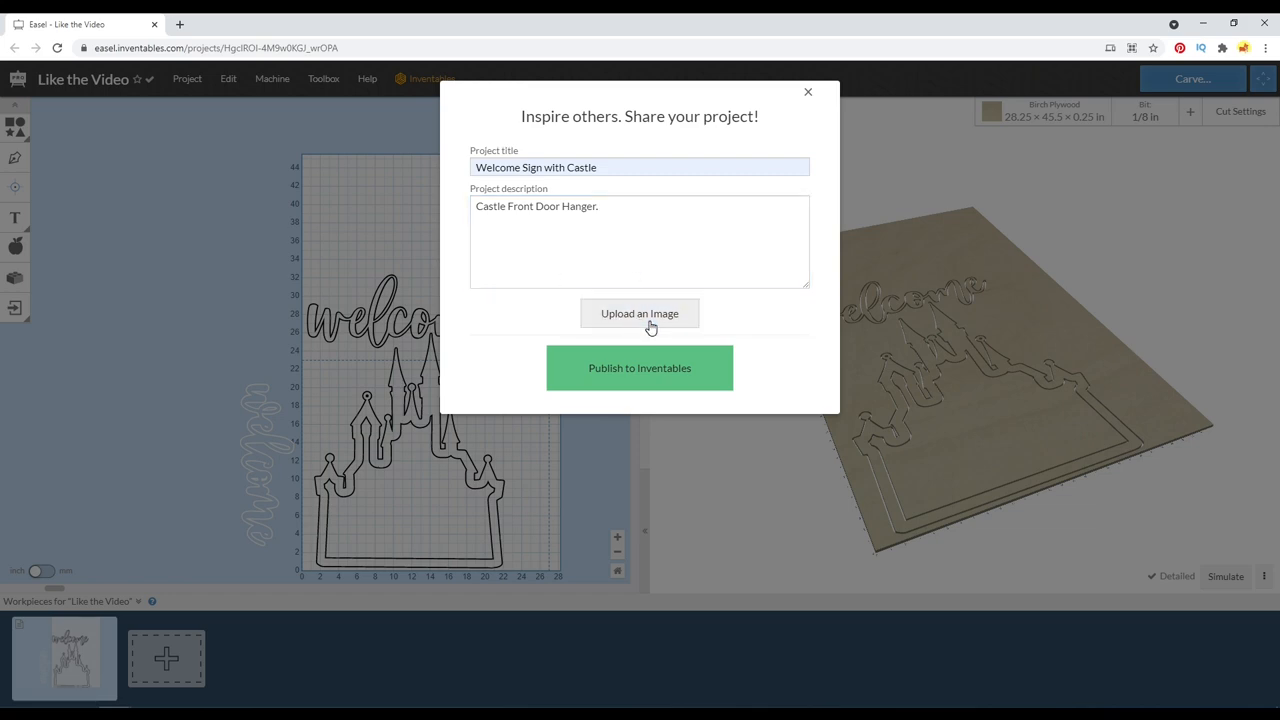
Upload the screenshot as the project image and publish to Inventables.
left_click(639, 313)
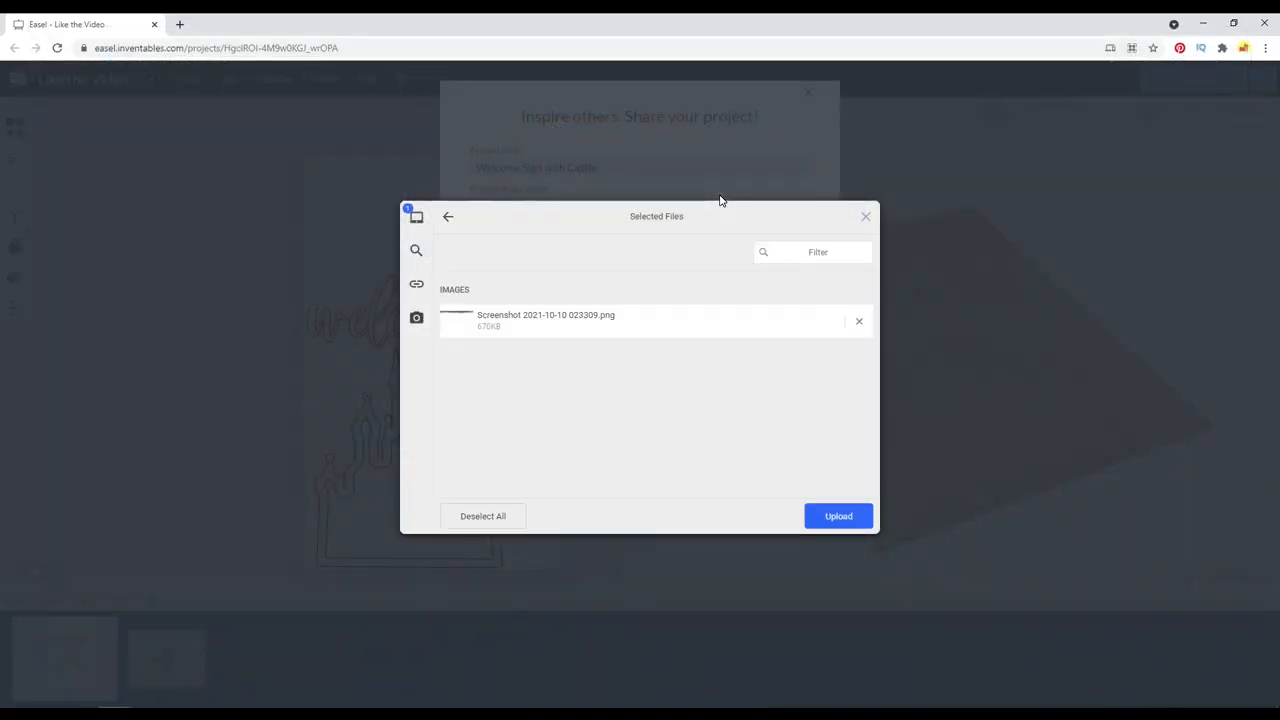
left_click(838, 516)
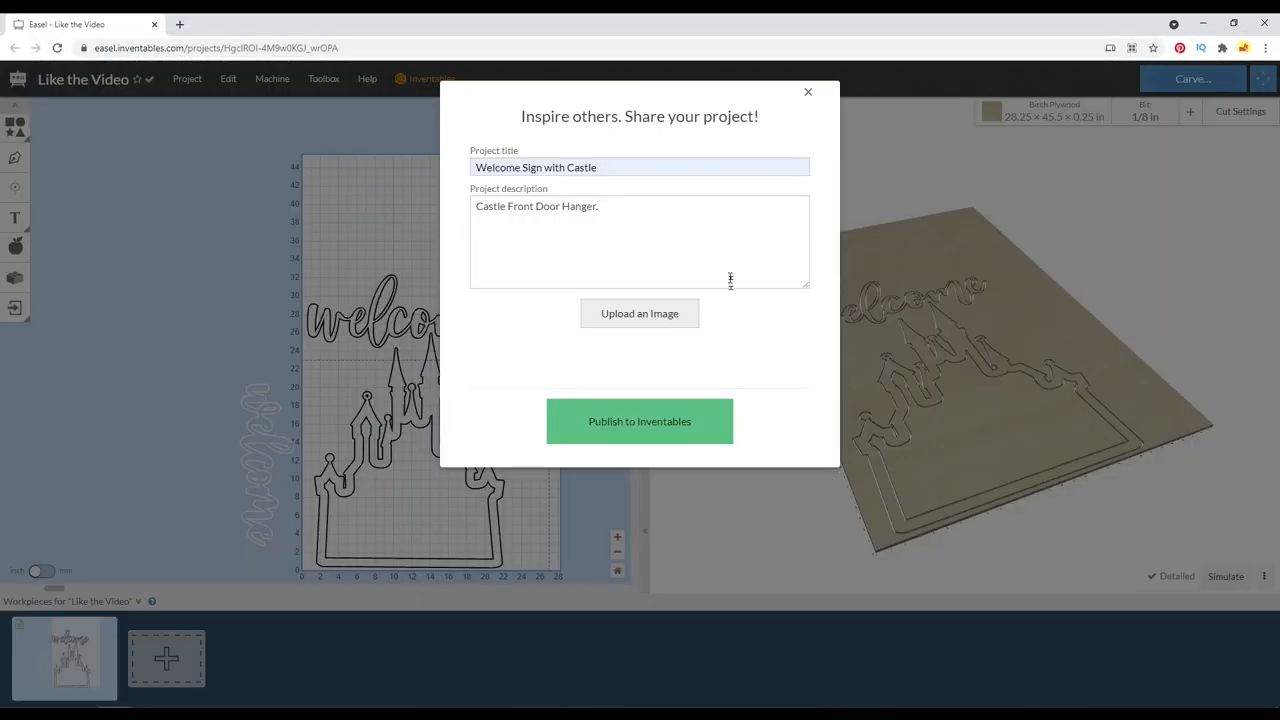
left_click(639, 313)
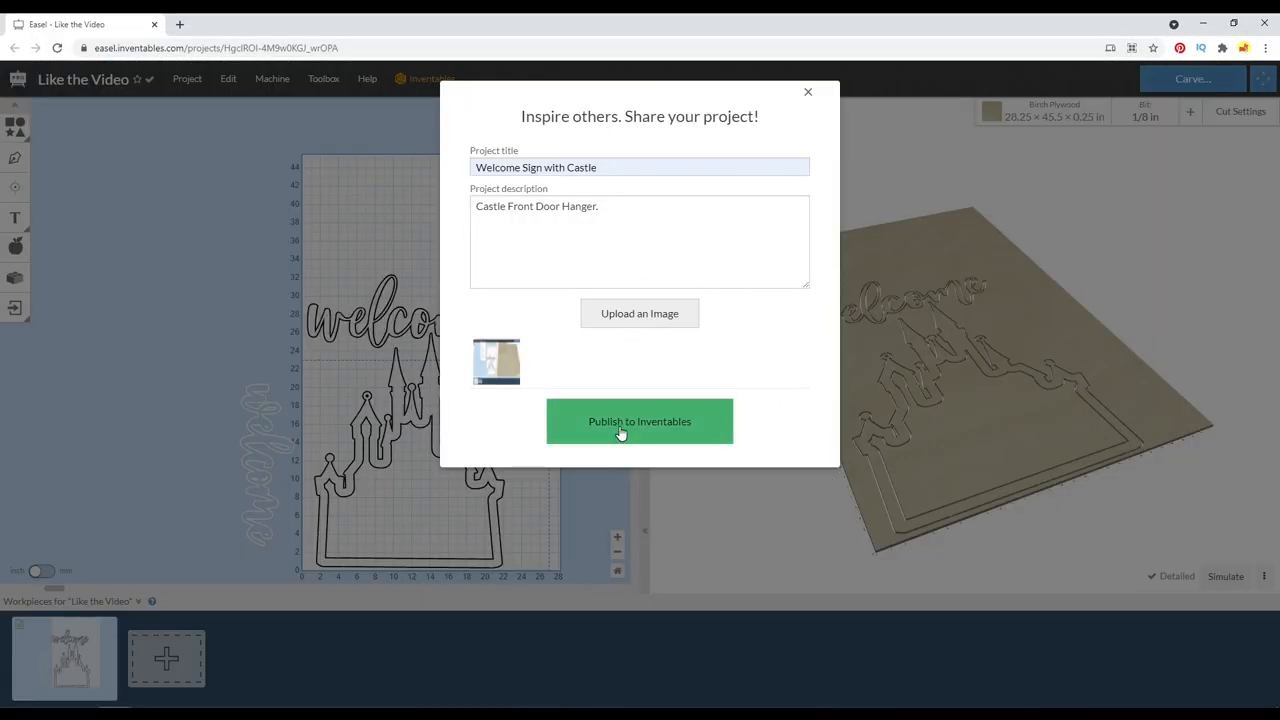
left_click(639, 421)
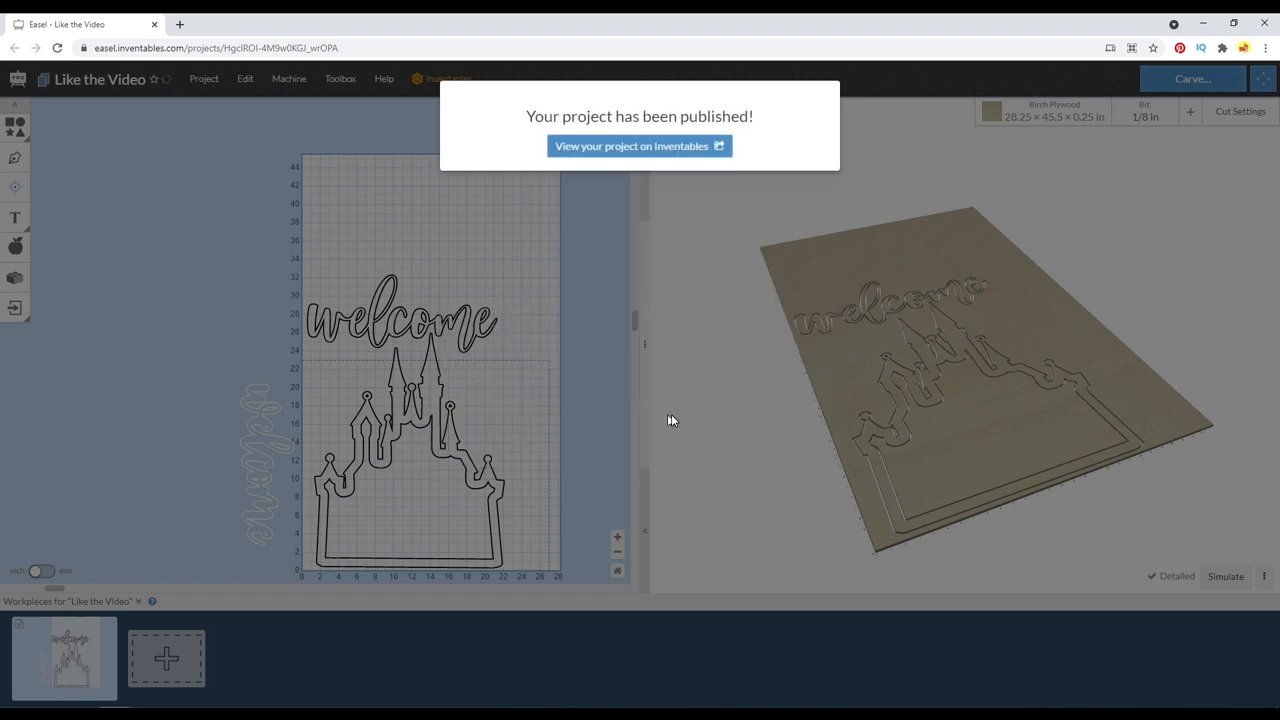
View the published Welcome Sign with Castle page on Inventables and enter its edit view.
left_click(639, 146)
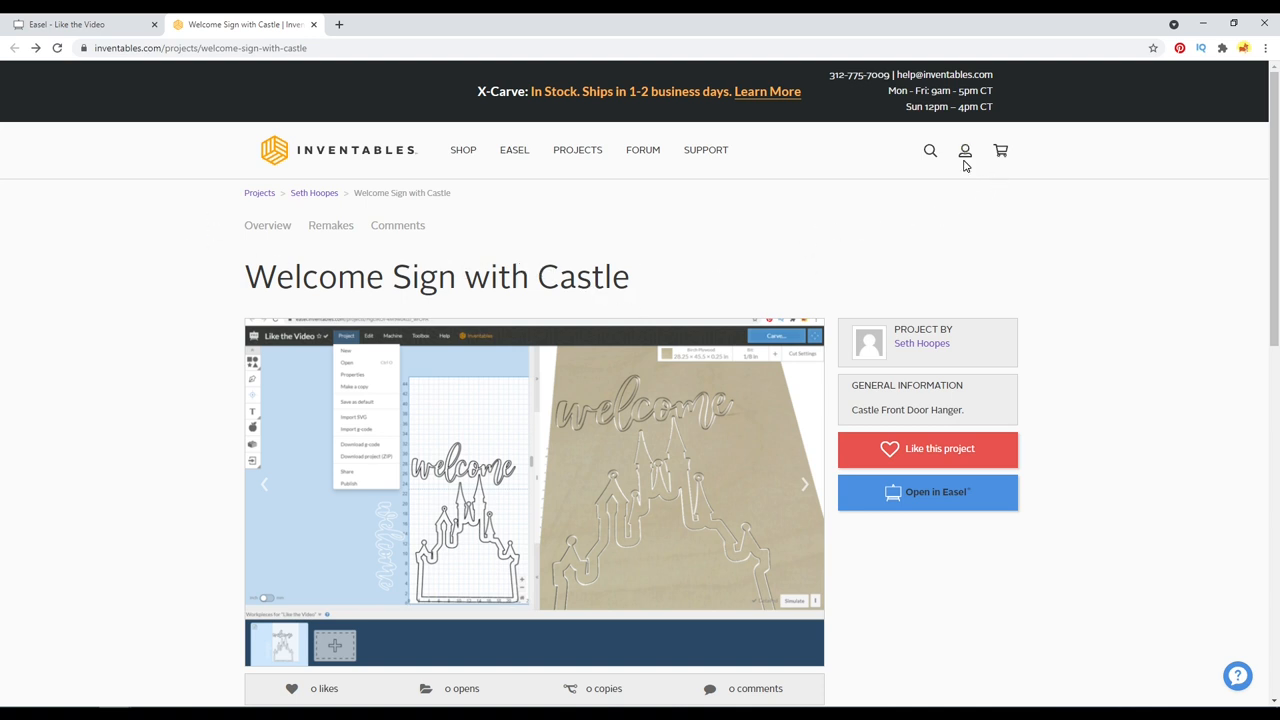
left_click(964, 150)
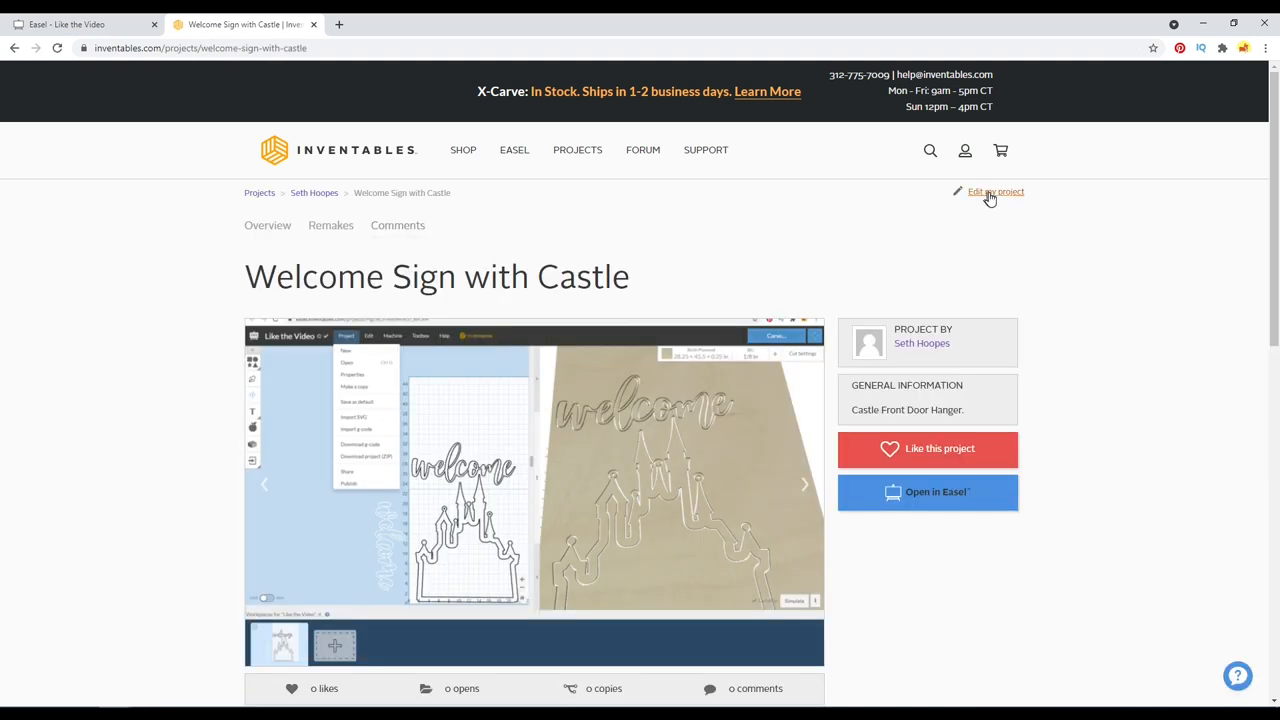
left_click(995, 191)
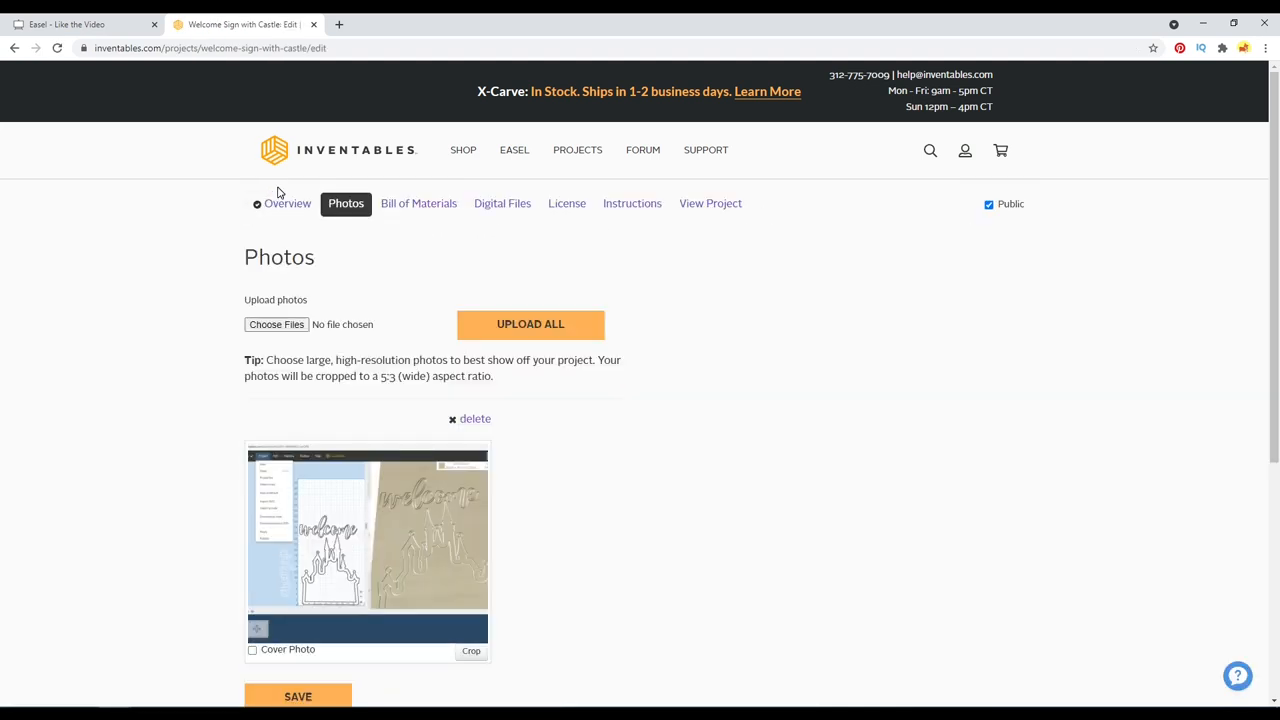
Check the Overview and set the screenshot as the project's cover photo.
left_click(287, 203)
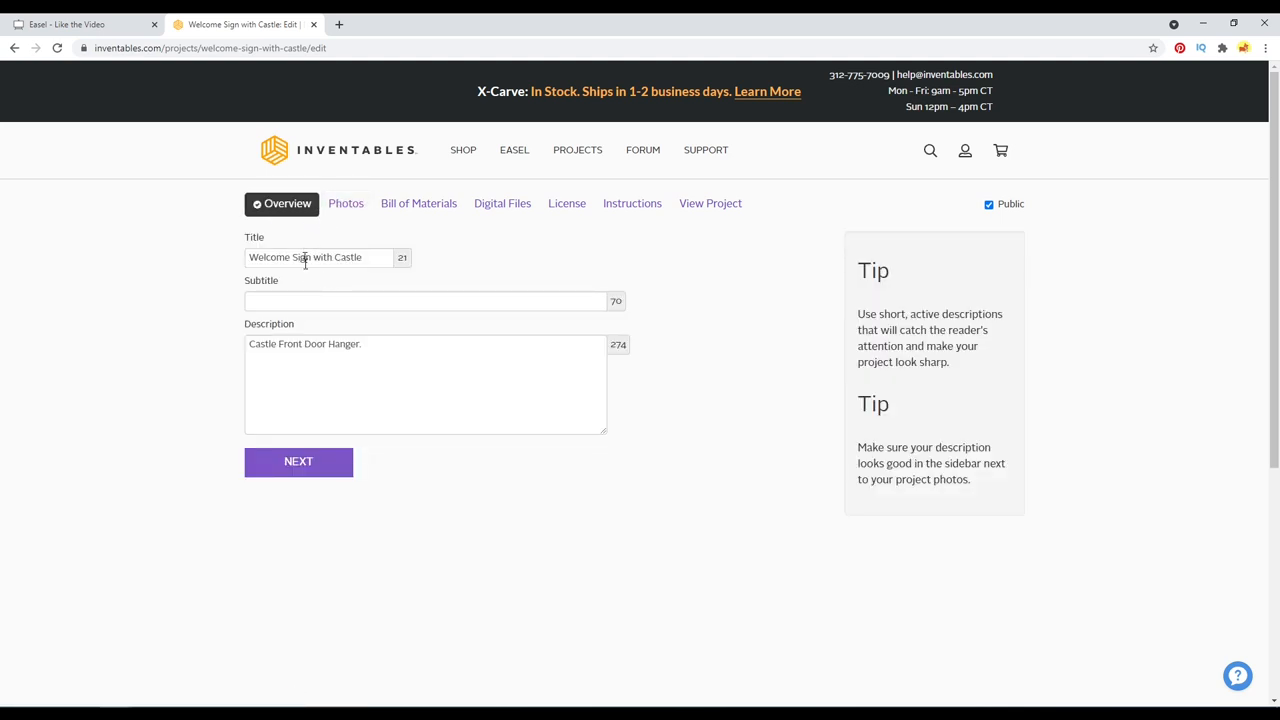
left_click(346, 203)
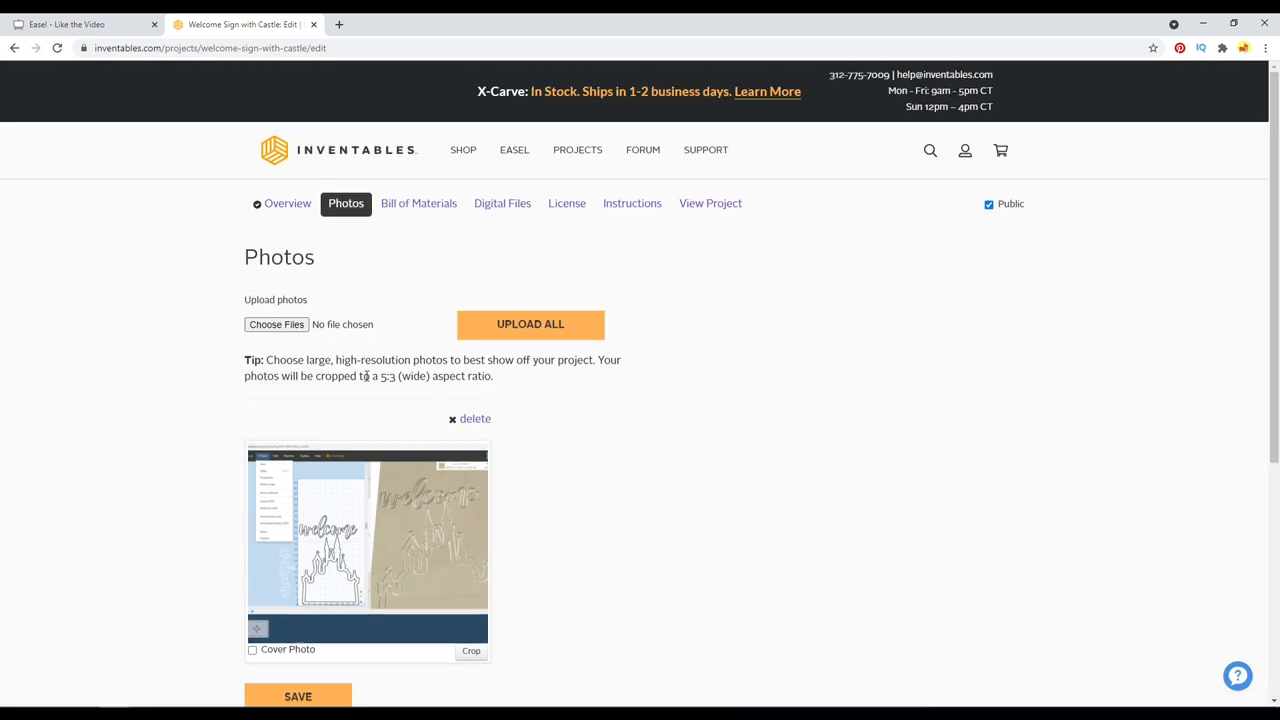
left_click(252, 650)
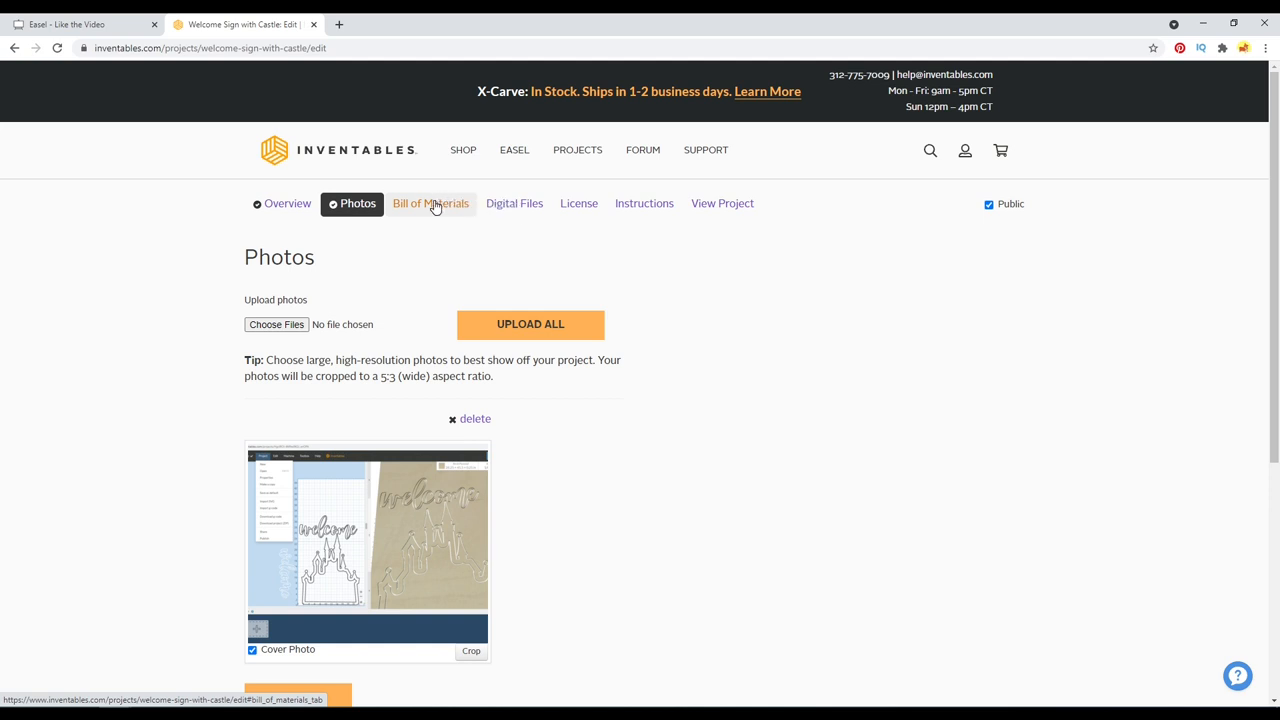
Review the Bill of Materials, Digital Files, License and Instructions pages.
left_click(430, 203)
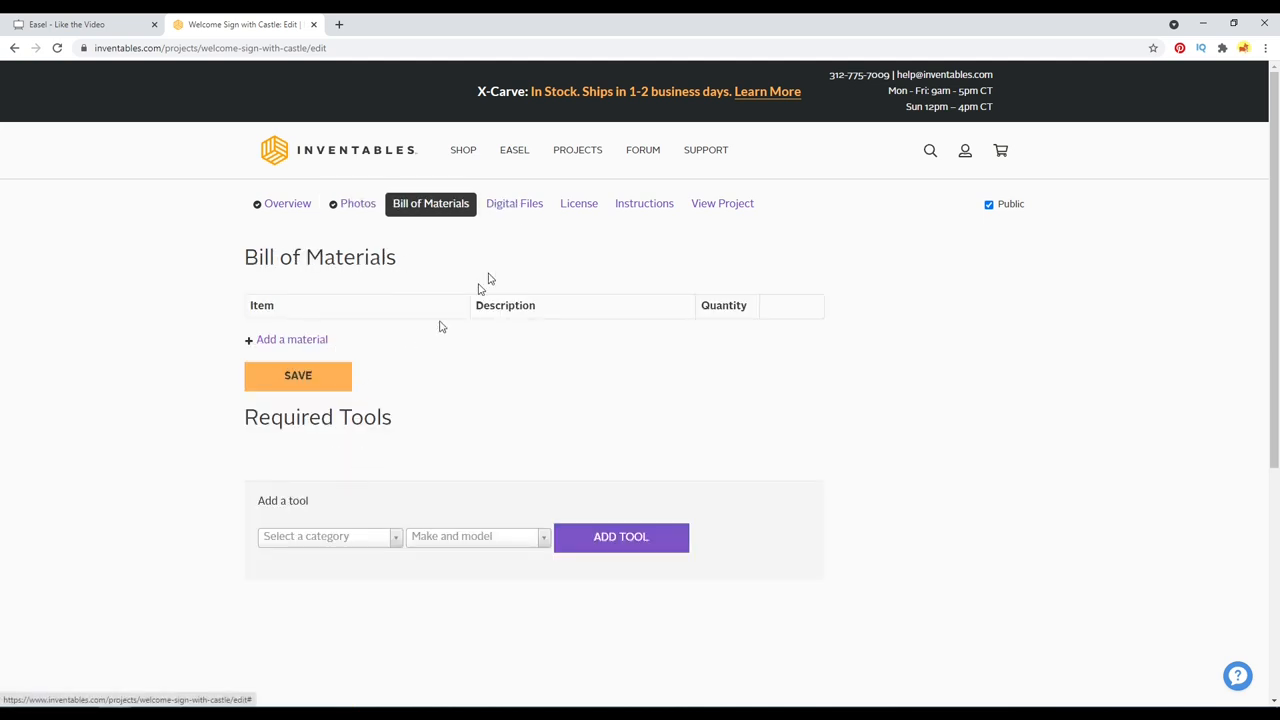
left_click(514, 203)
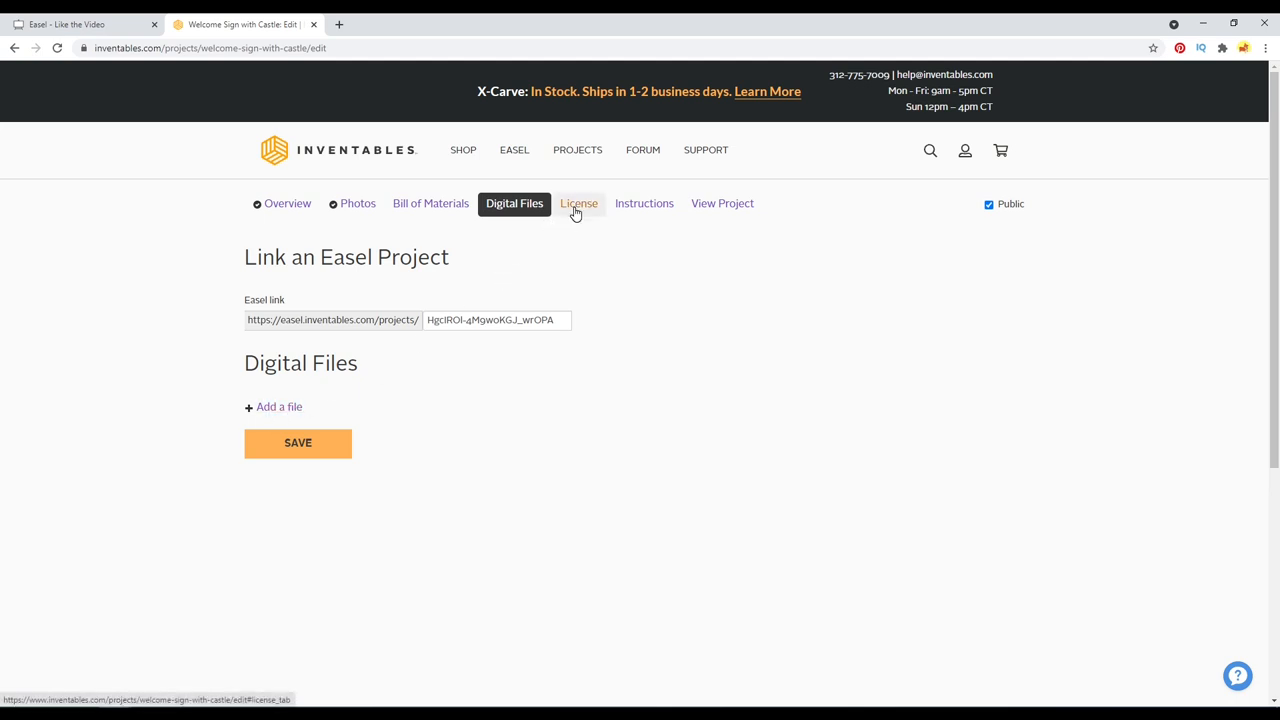
left_click(578, 203)
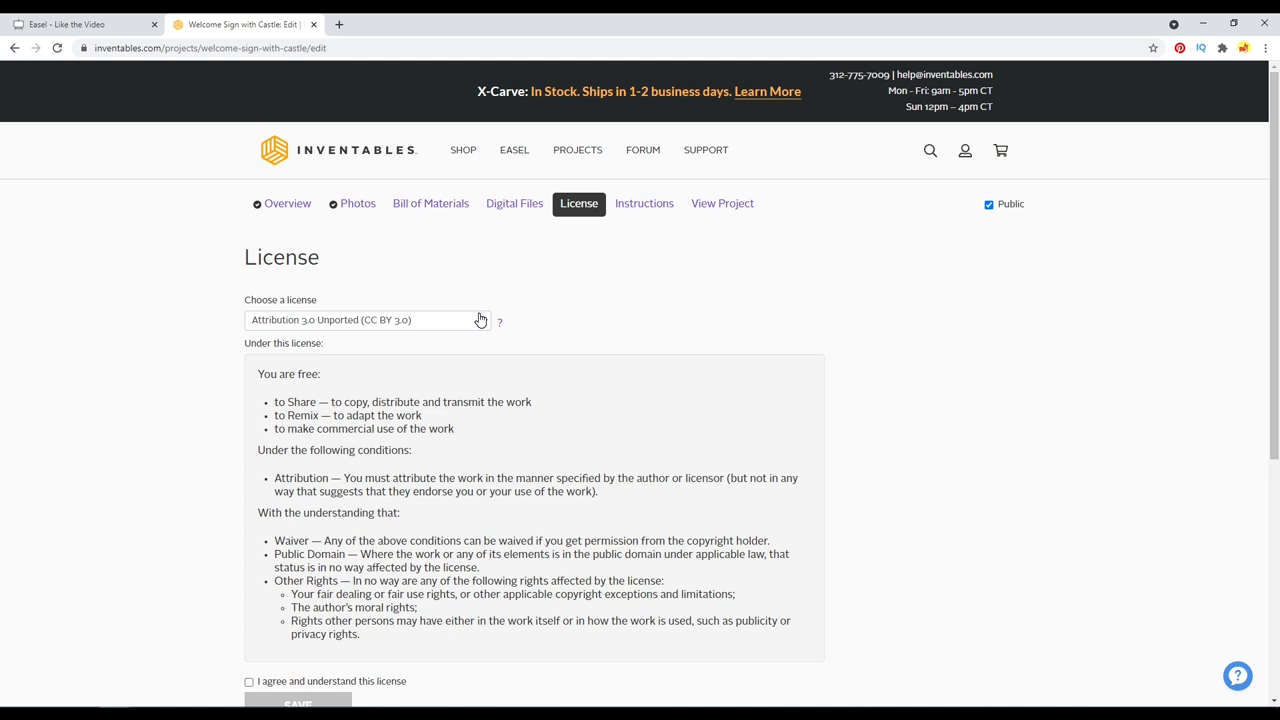
left_click(644, 203)
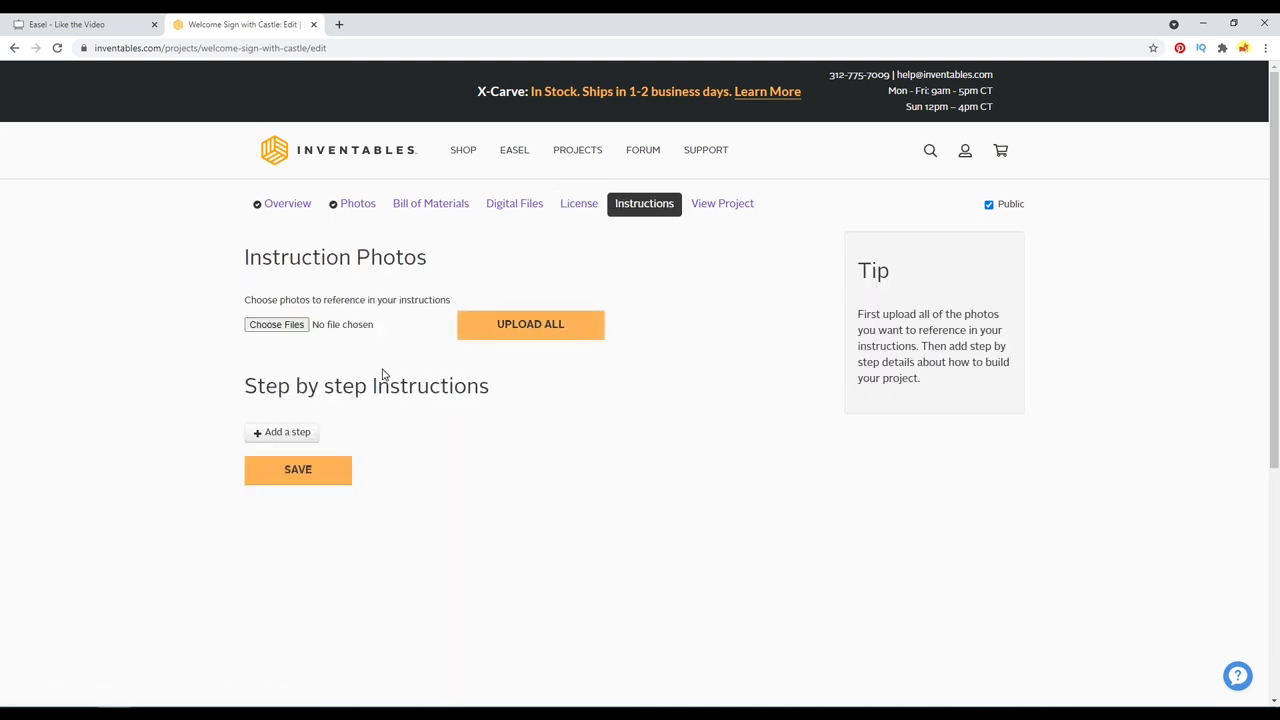
mouse_move(432, 408)
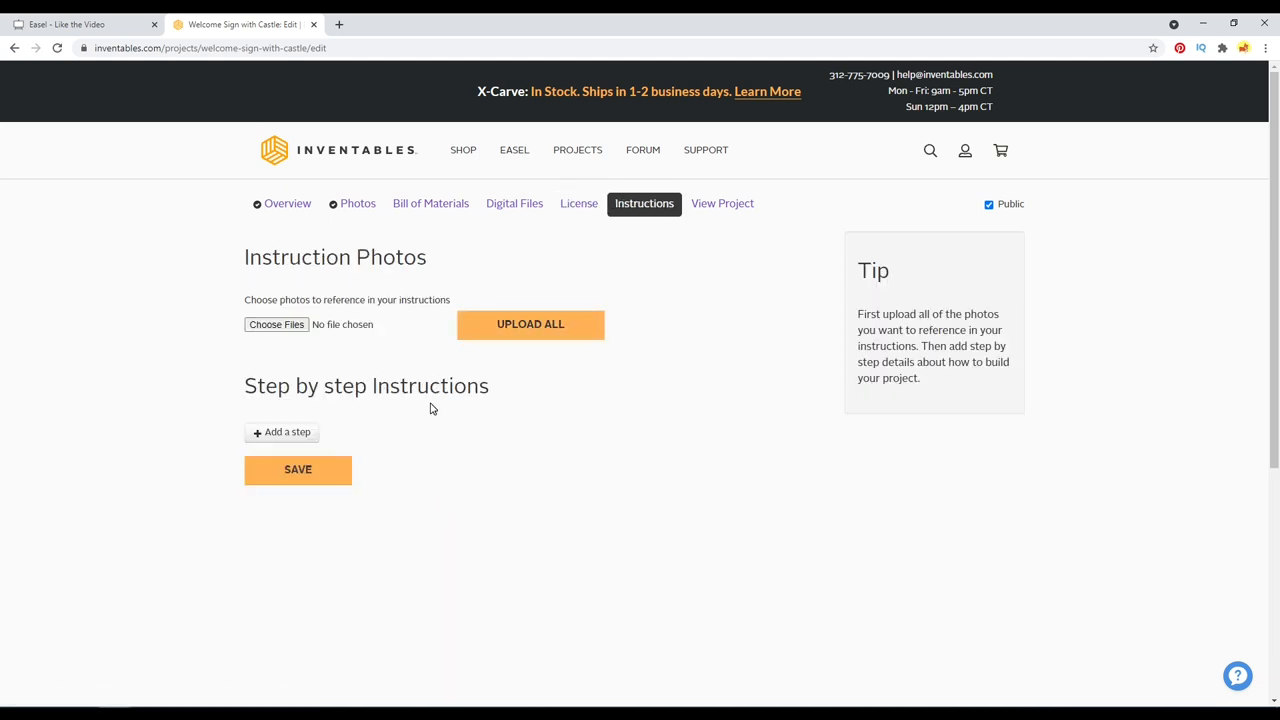
mouse_move(350, 405)
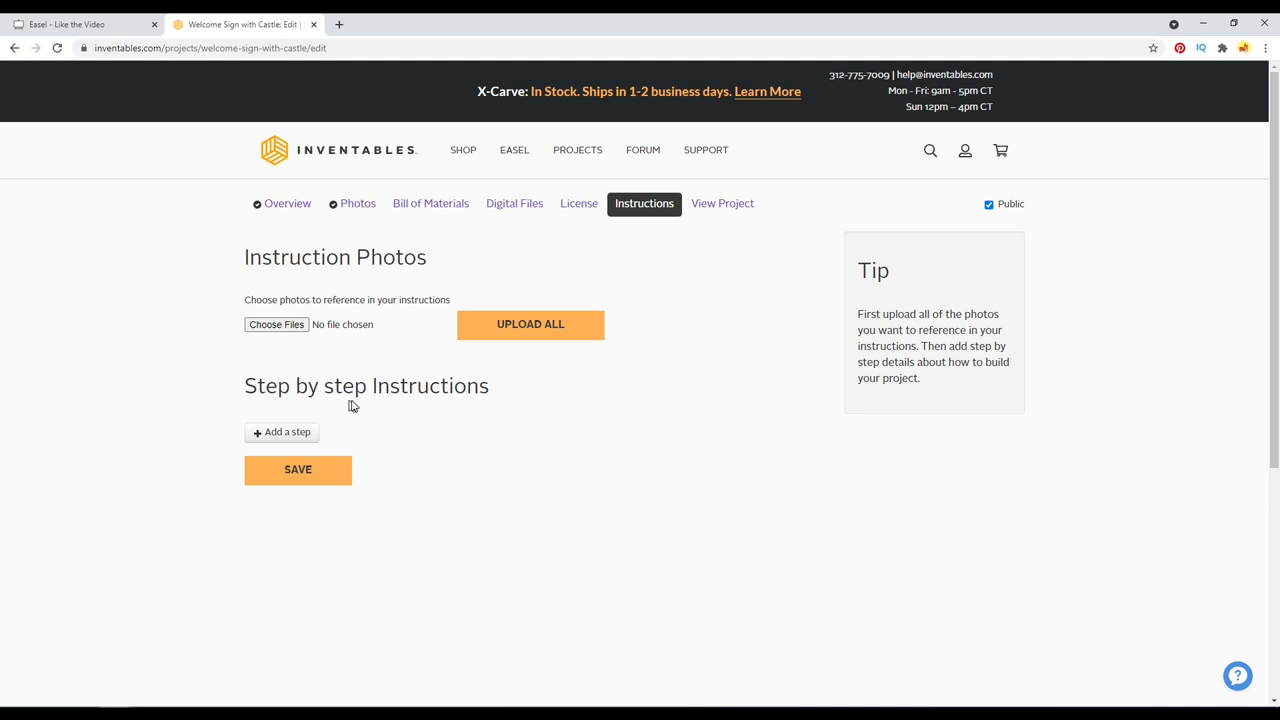
mouse_move(722, 203)
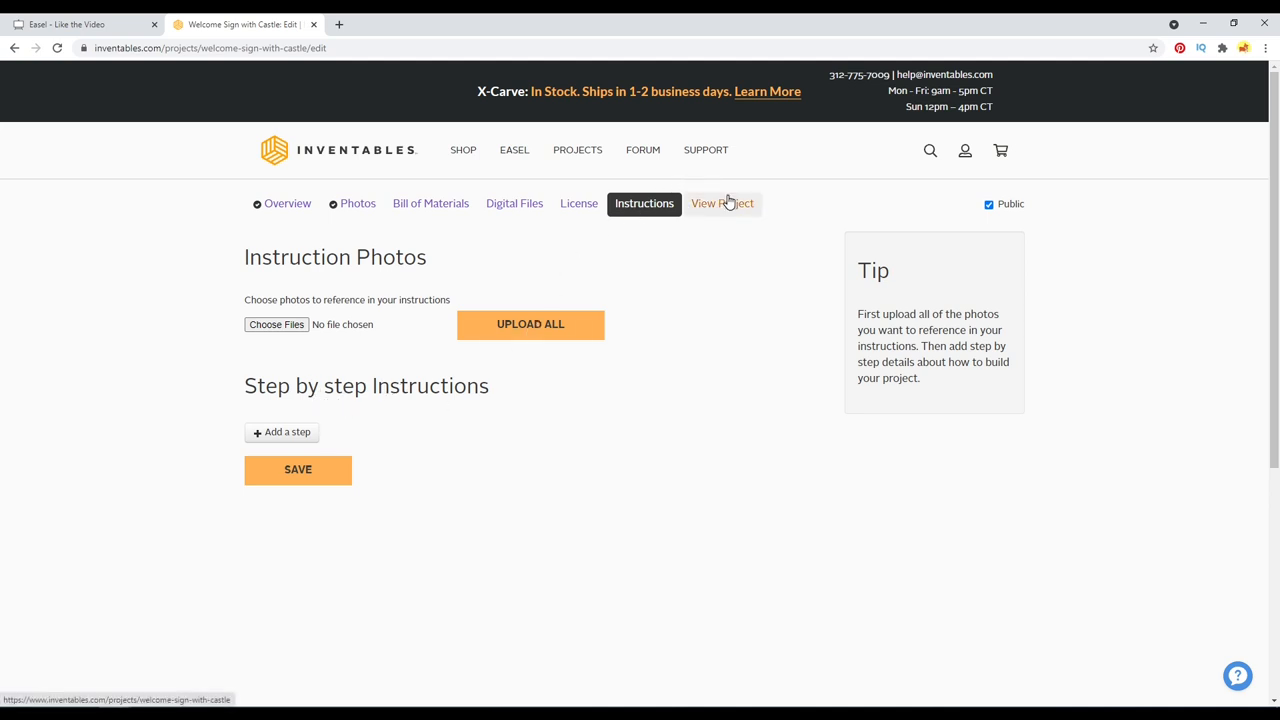
Preview the project page, return to editing, and uncheck Public.
left_click(721, 203)
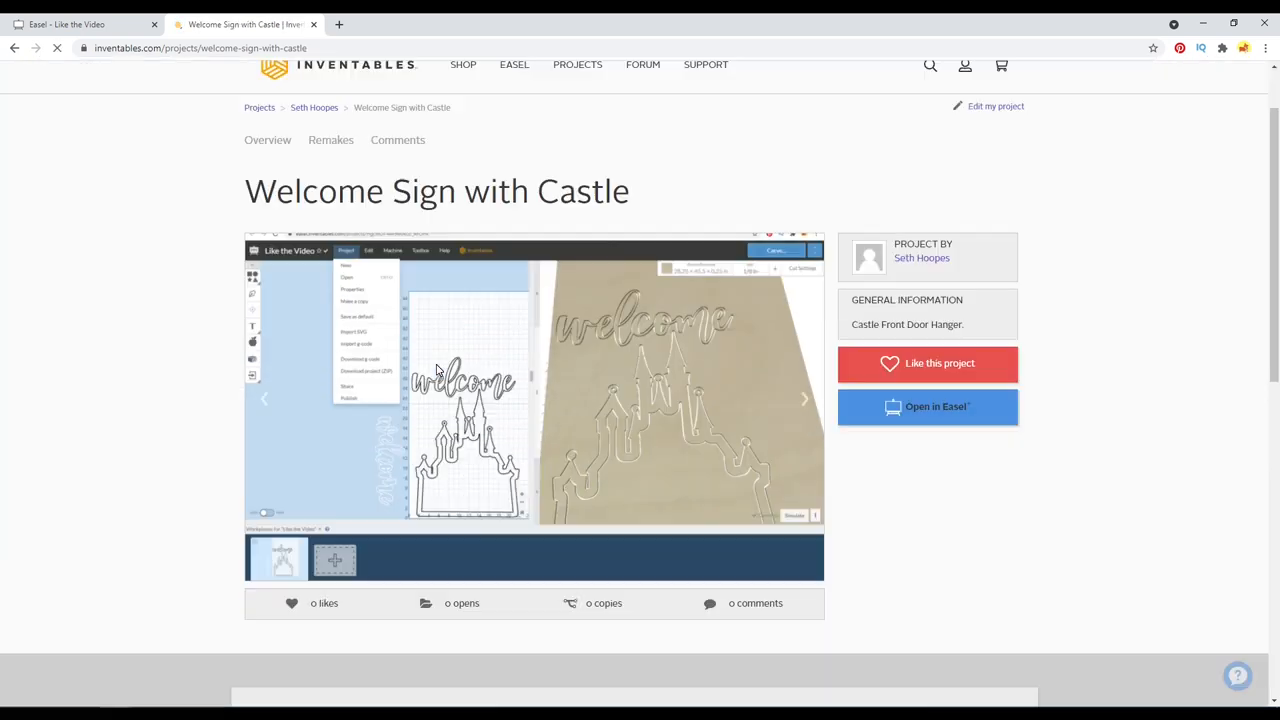
left_click(995, 106)
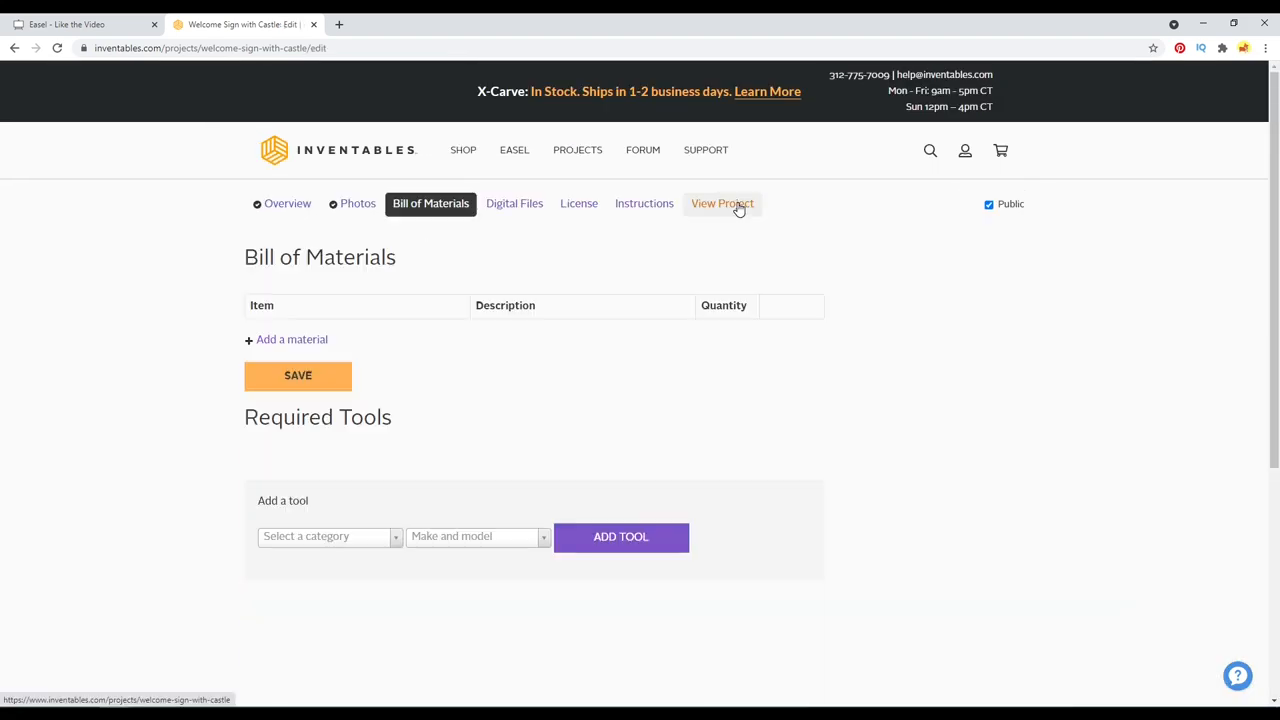
left_click(988, 204)
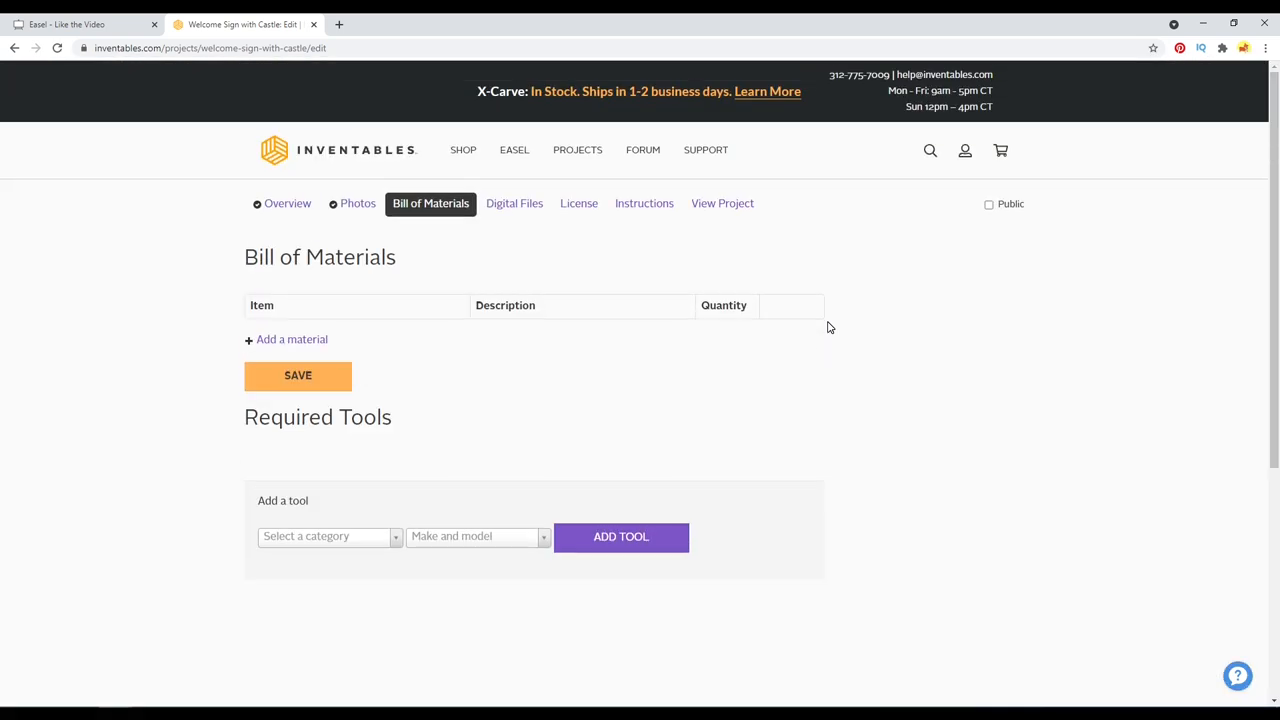
mouse_move(973, 221)
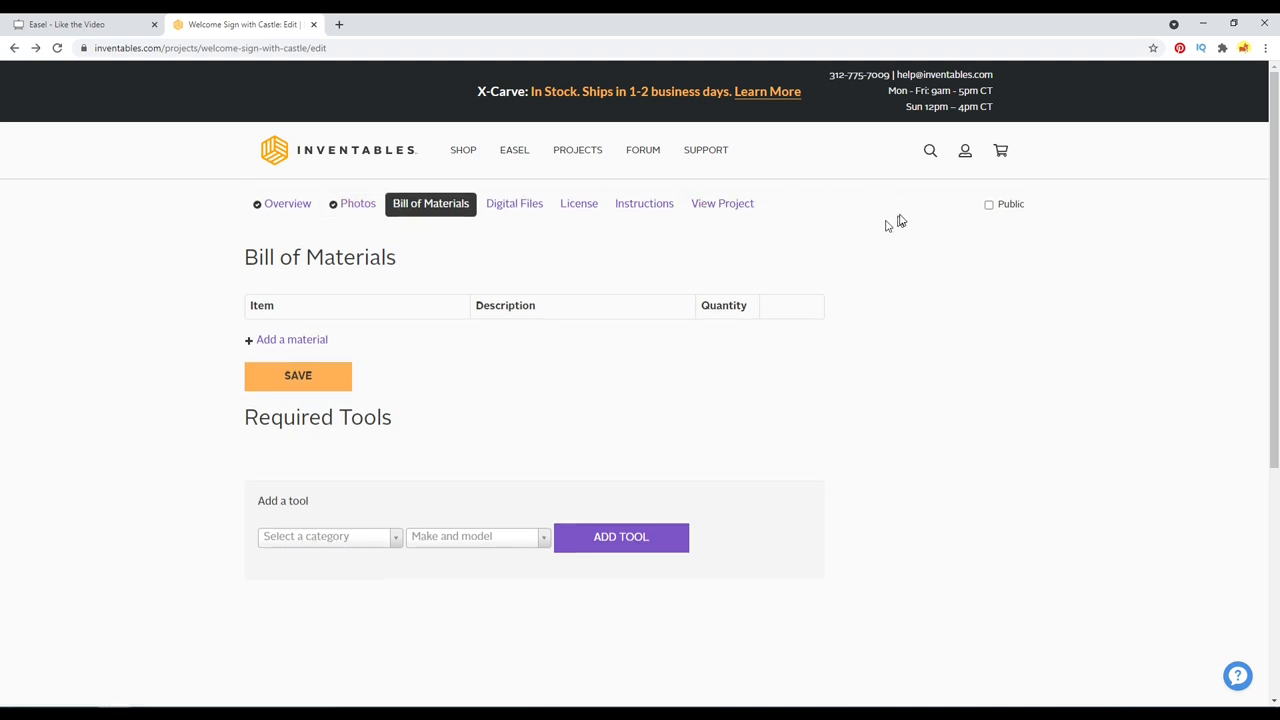
Open My Projects from the account dropdown to see Welcome Sign with Castle listed.
left_click(964, 150)
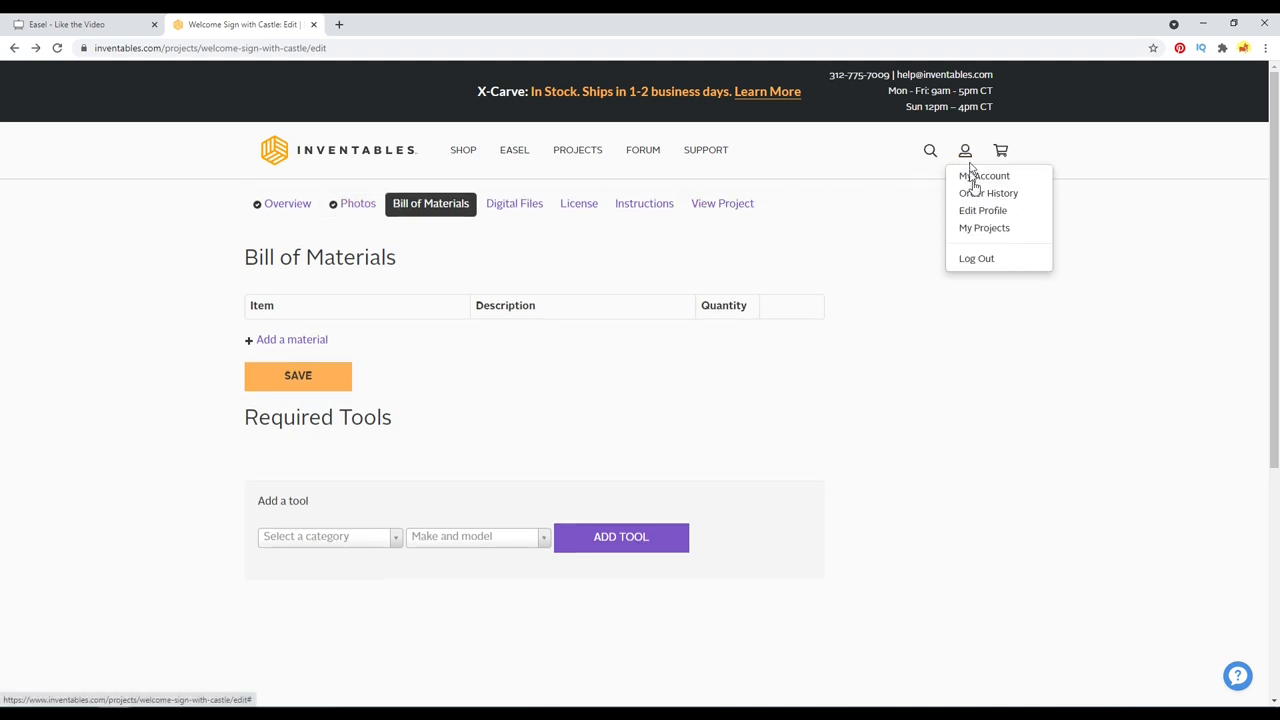
left_click(984, 227)
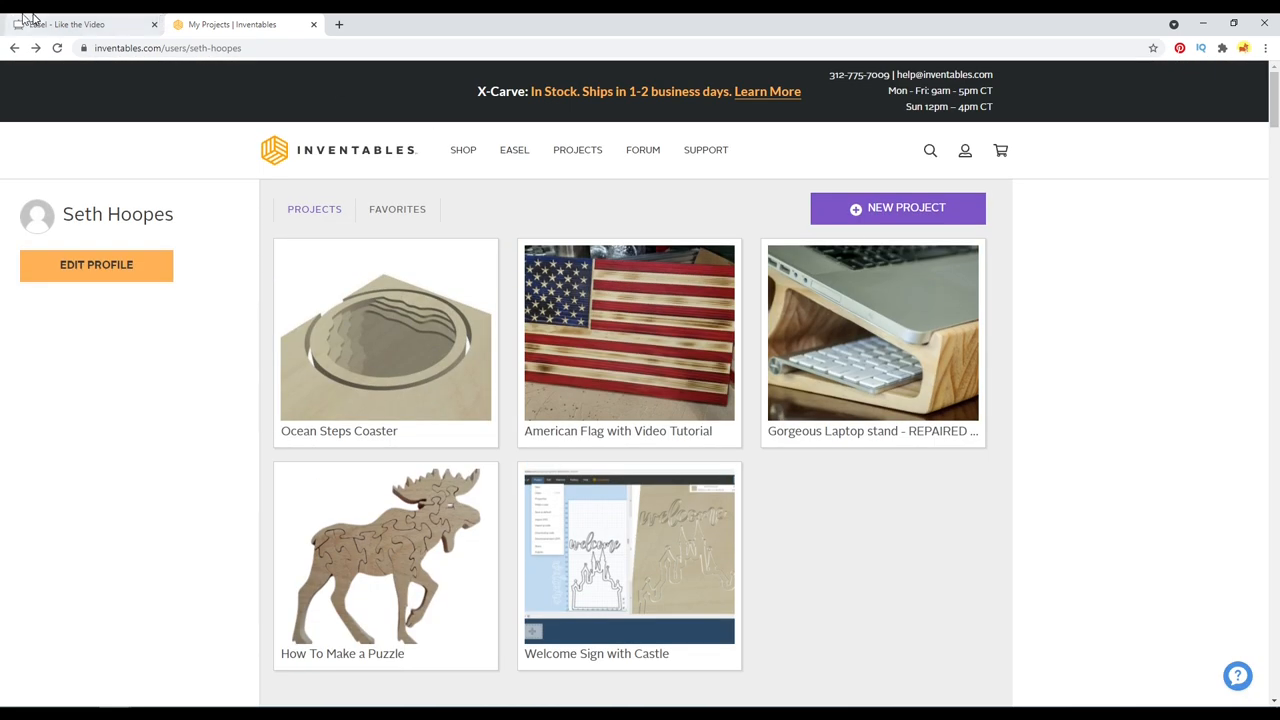
mouse_move(273, 198)
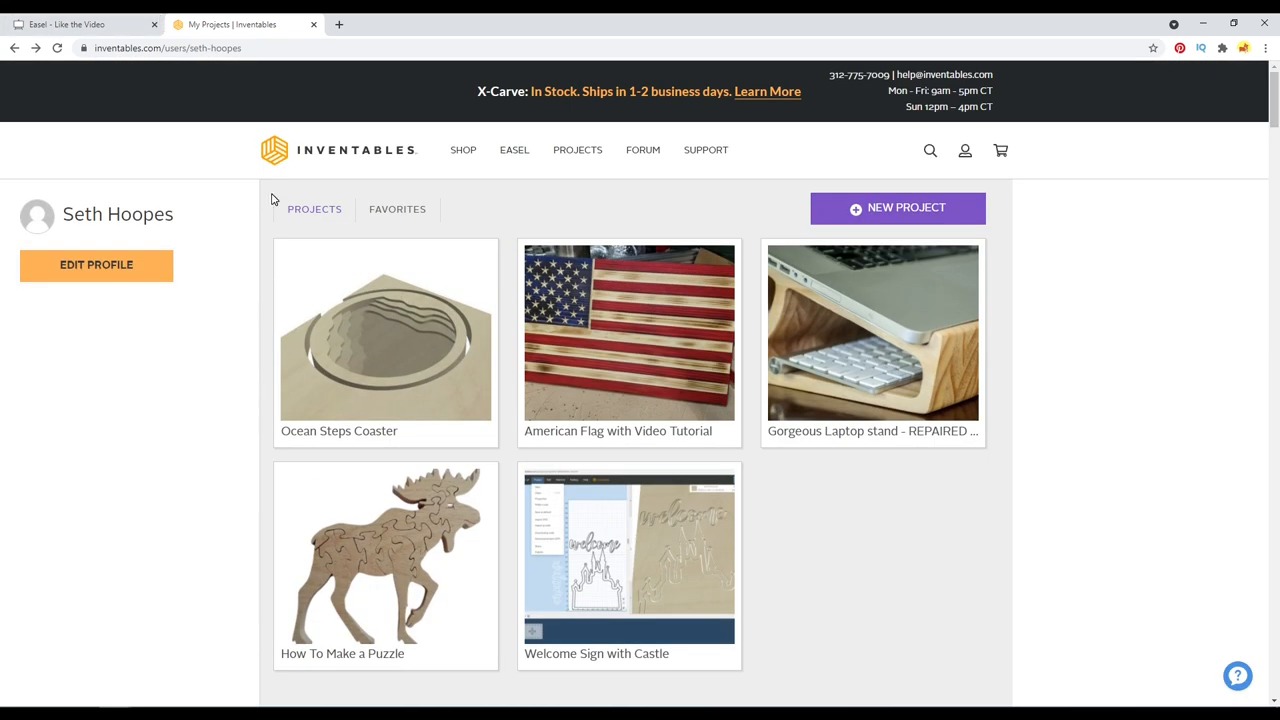